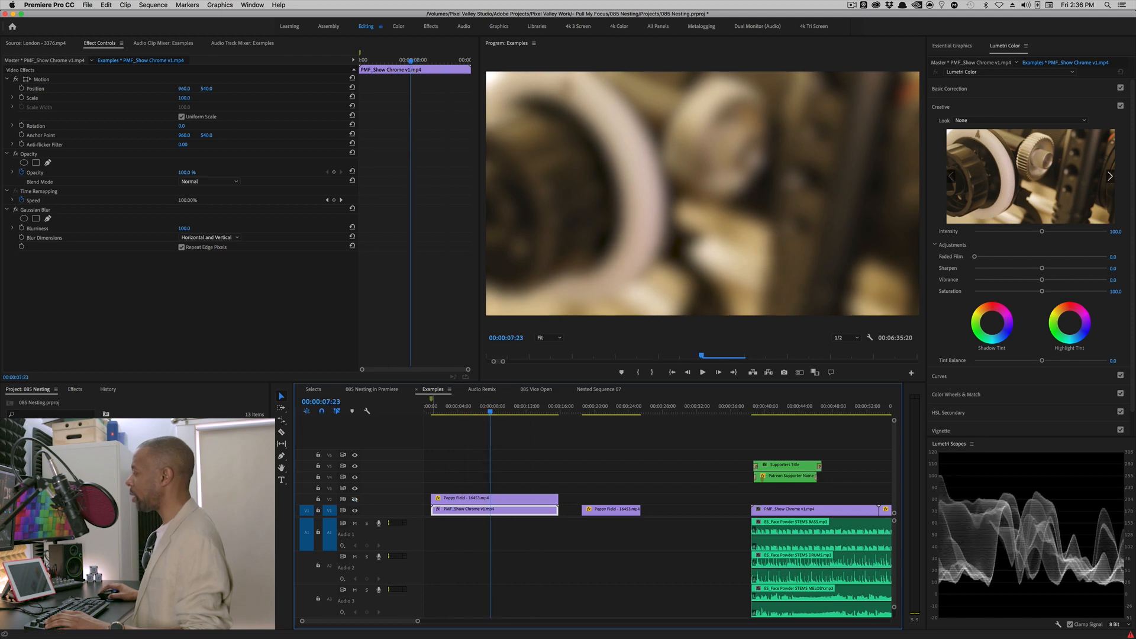
Park near the opening clips and reveal the Spuds Favorites folder in the Effects panel
click(483, 412)
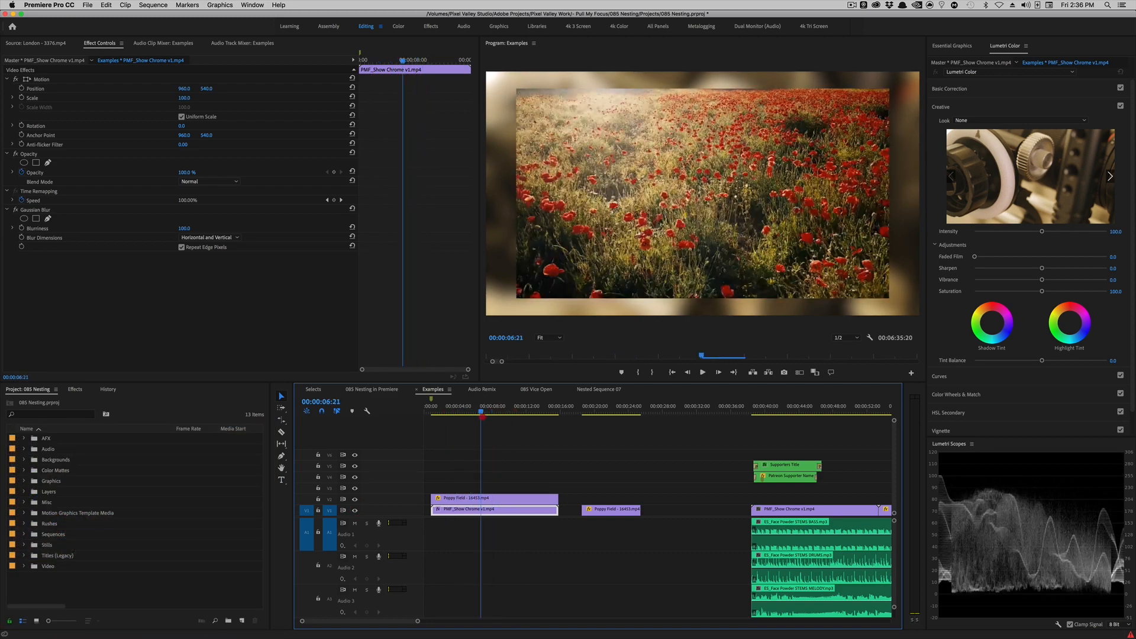
click(702, 372)
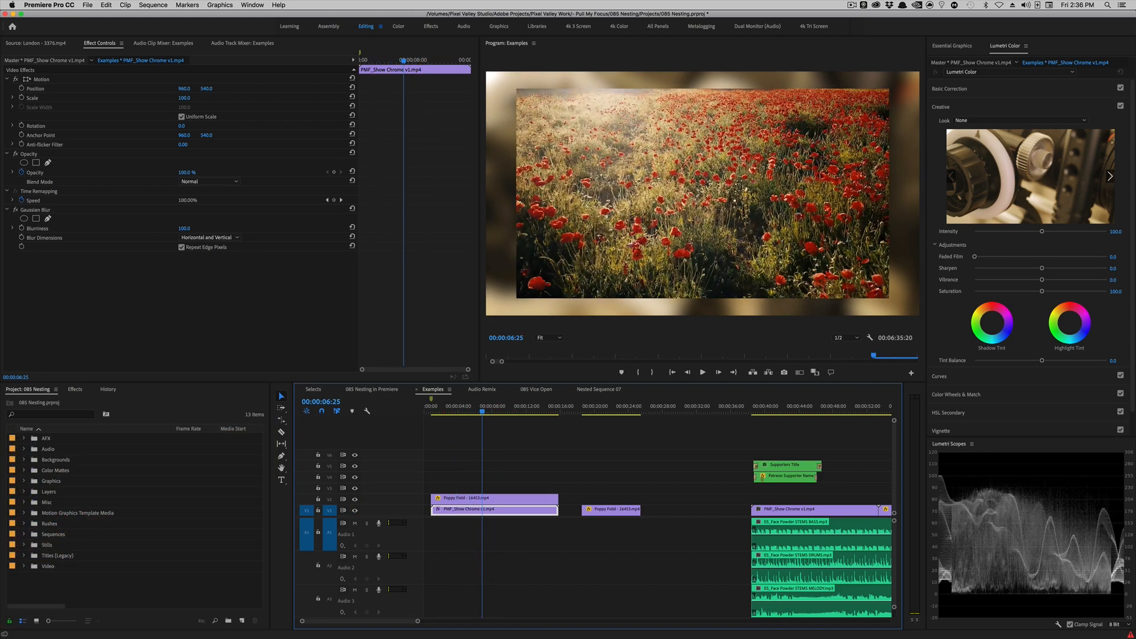
click(74, 390)
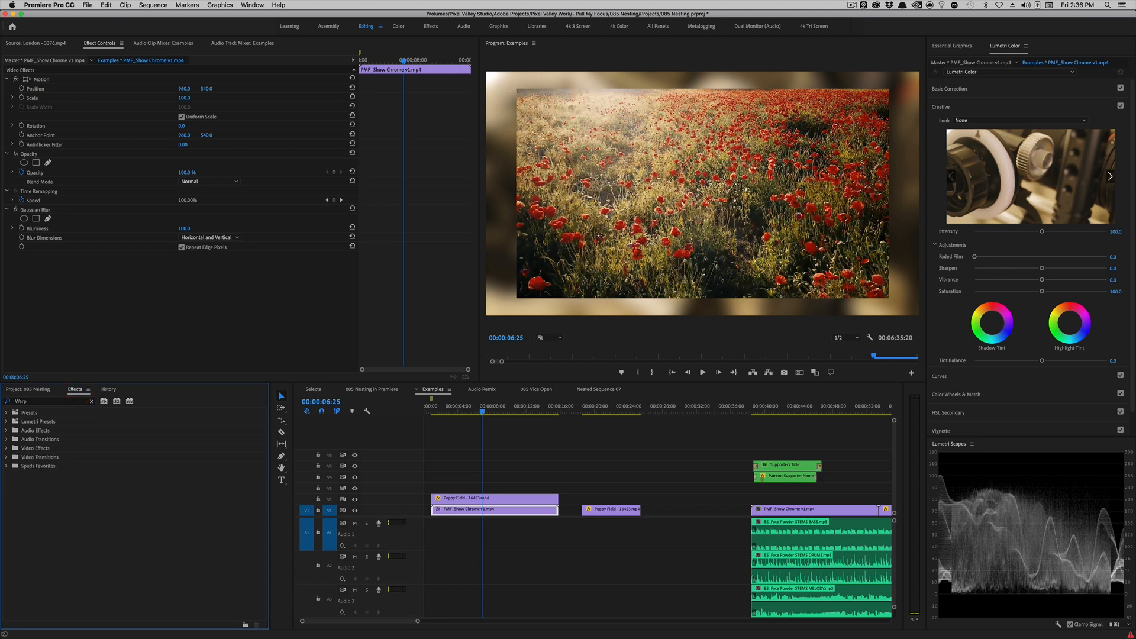
click(7, 465)
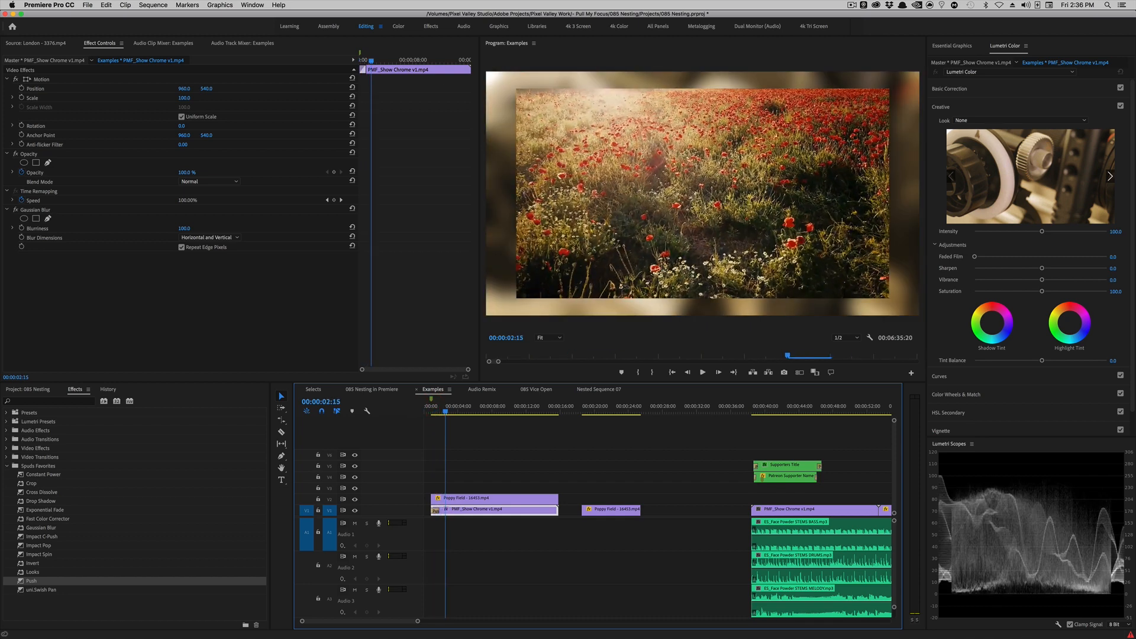
Apply the Push transition to the start of the PMF_Show Chrome clip
click(321, 488)
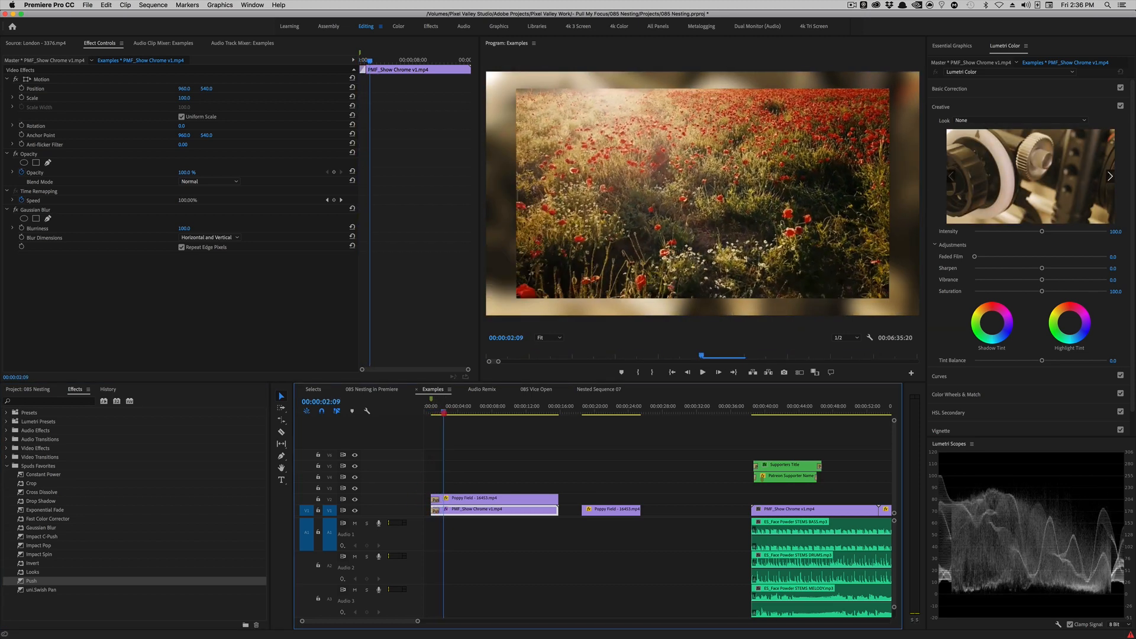
click(701, 373)
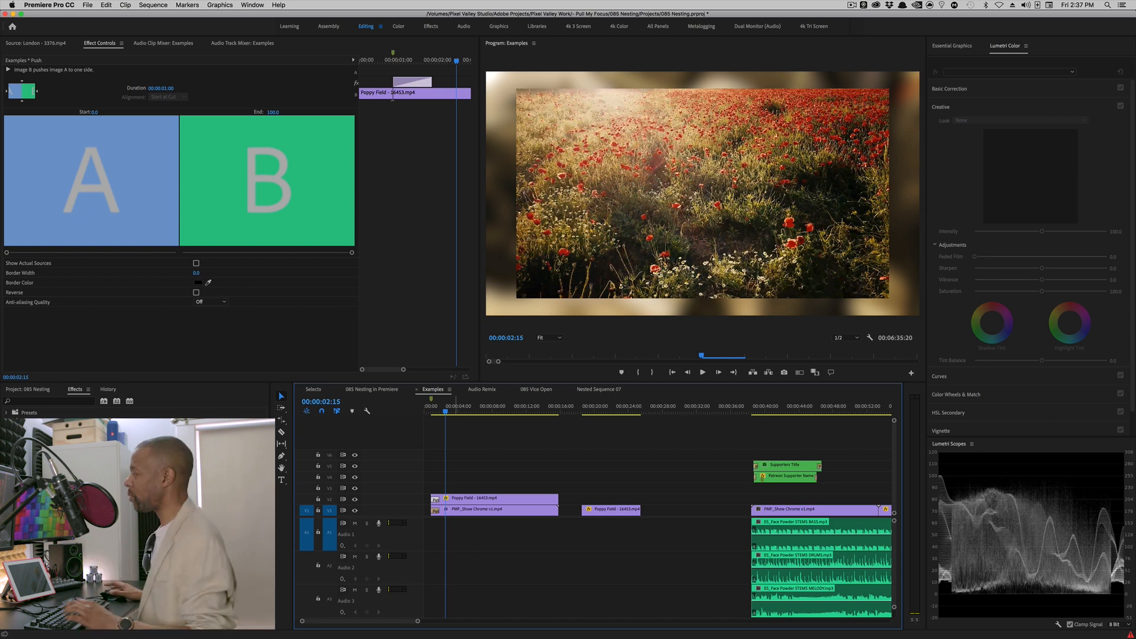
Undo the Push transition so the opening clips start without it
key(cmd+z)
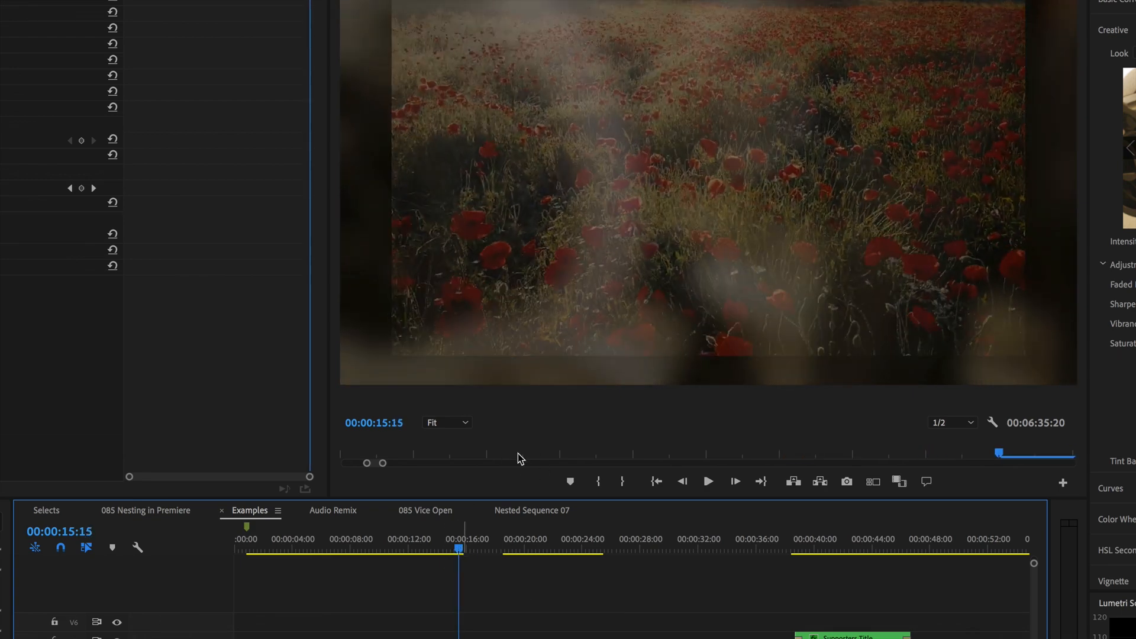
mouse_move(628, 367)
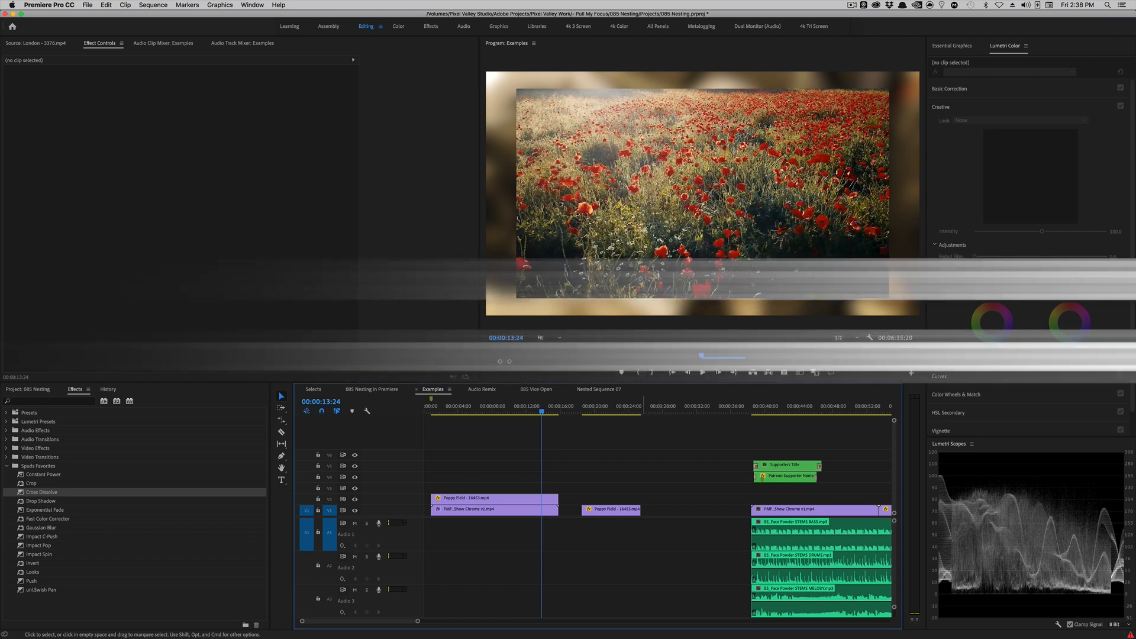
Nest the stacked Poppy Field and PMF_Show Chrome clips as Nested Sequence 15
click(493, 499)
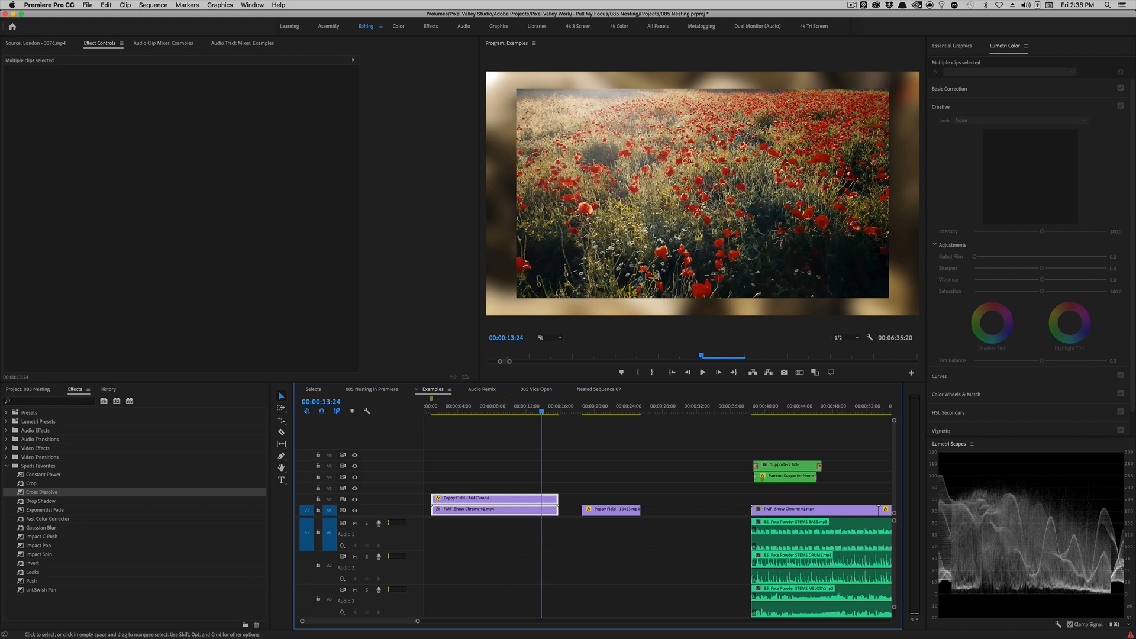
right_click(478, 509)
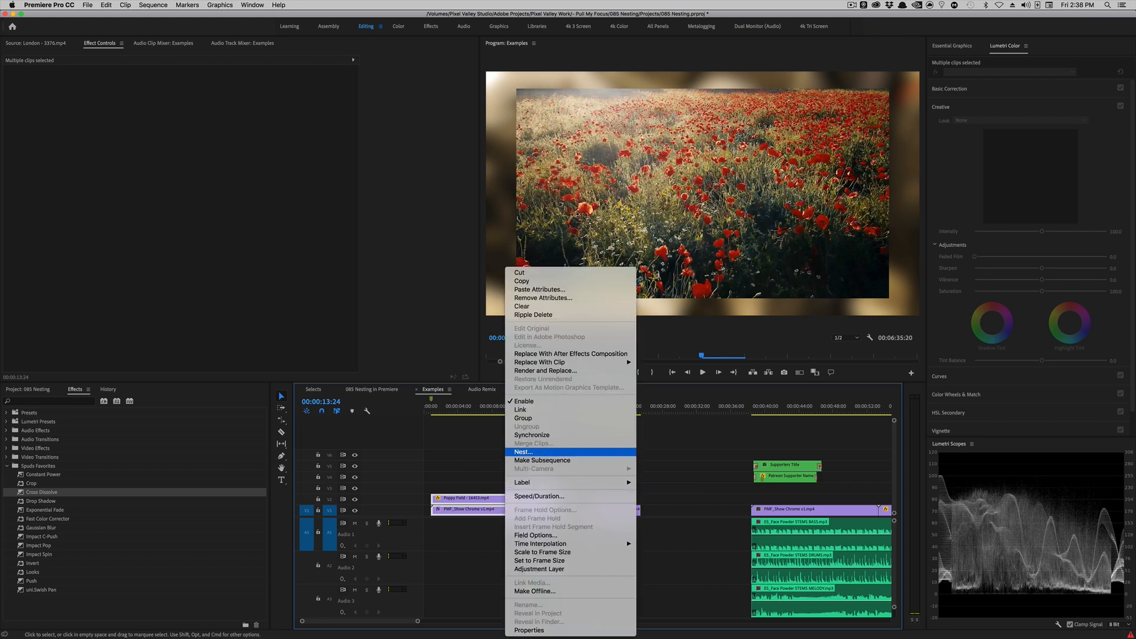
click(522, 451)
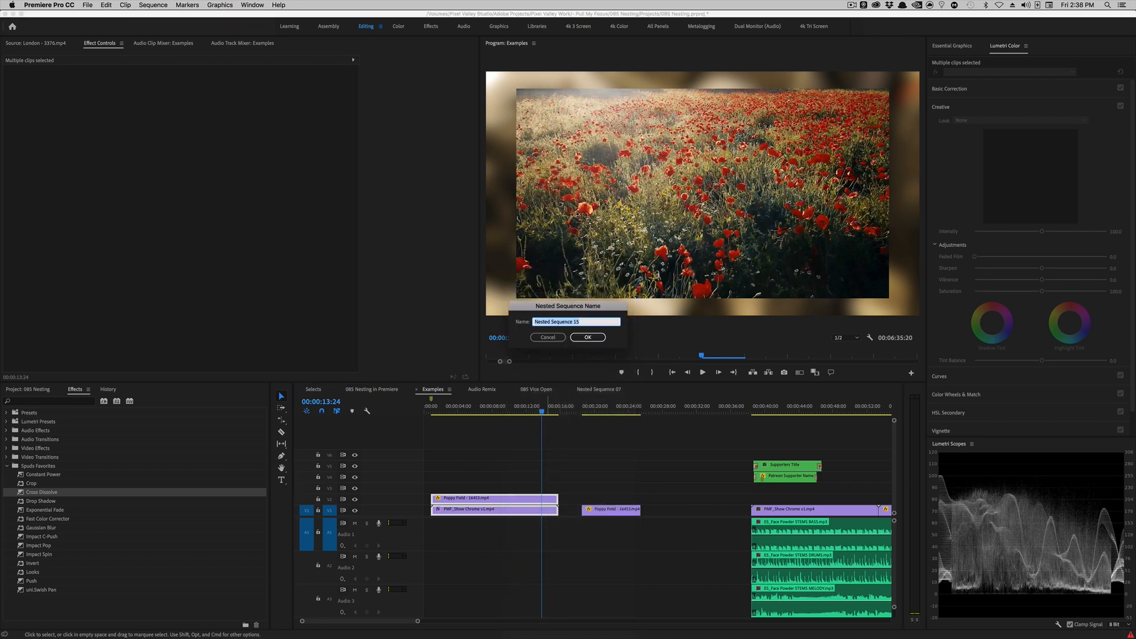
click(587, 337)
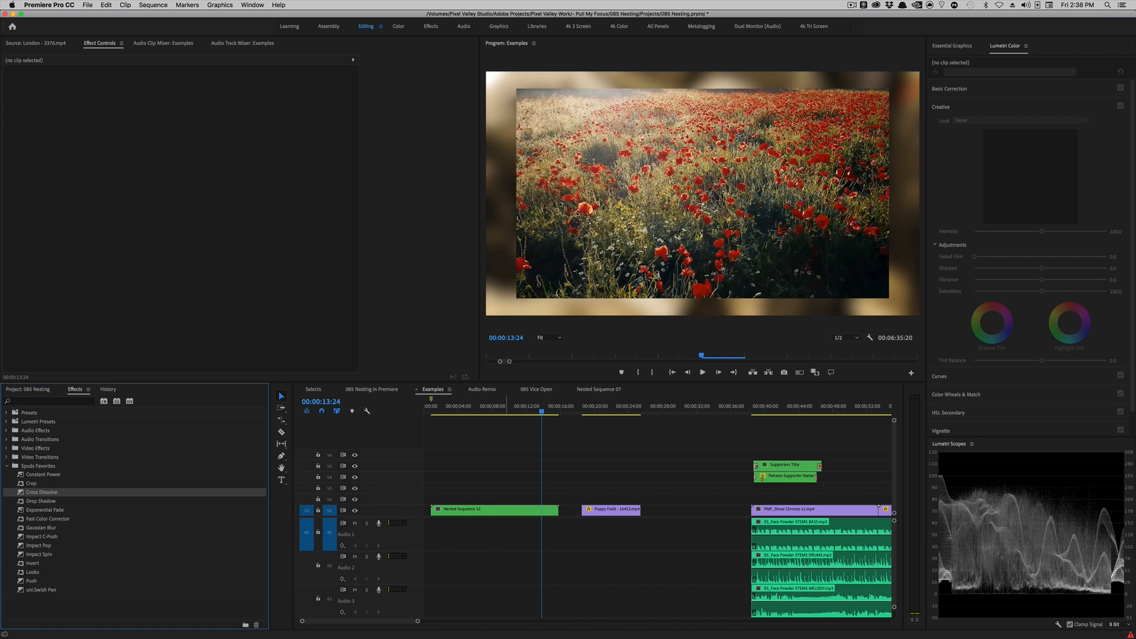
Open Nested Sequence 15 to reveal the Poppy Field and PMF_Show Chrome clips inside
click(495, 509)
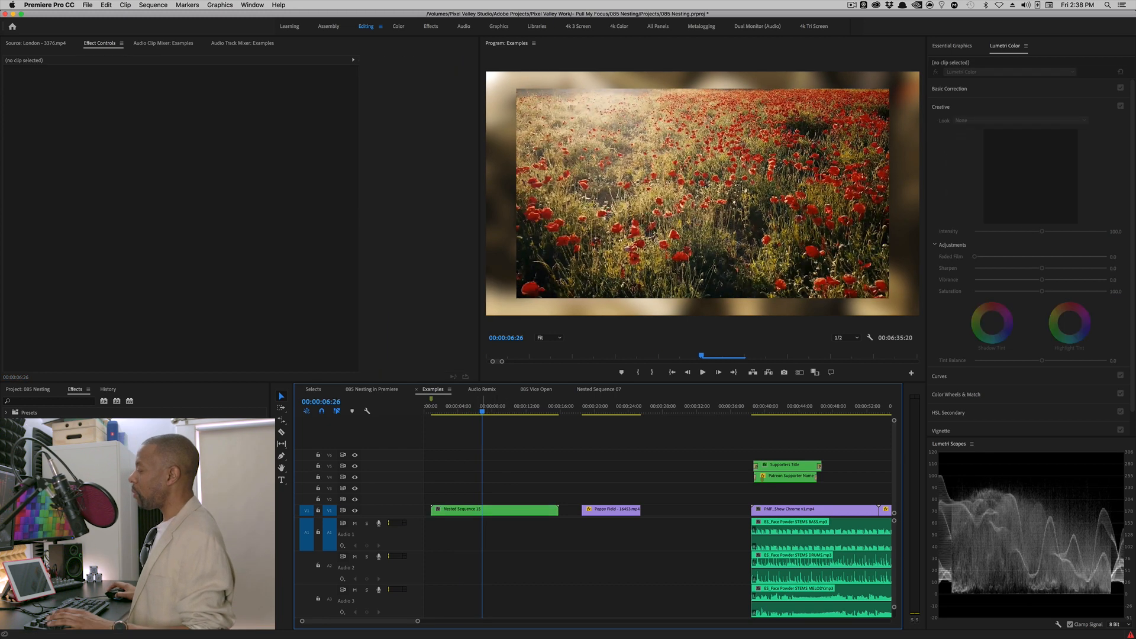
click(495, 509)
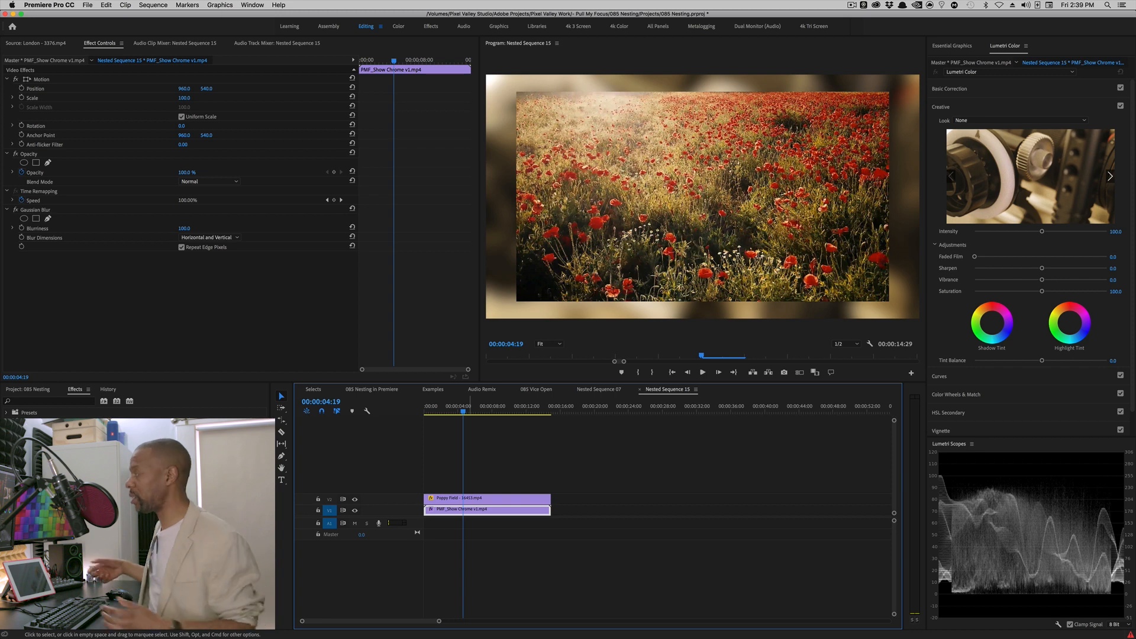
Switch the timeline to the 085 Vice Open sequence with its title and adjustment layer
click(535, 390)
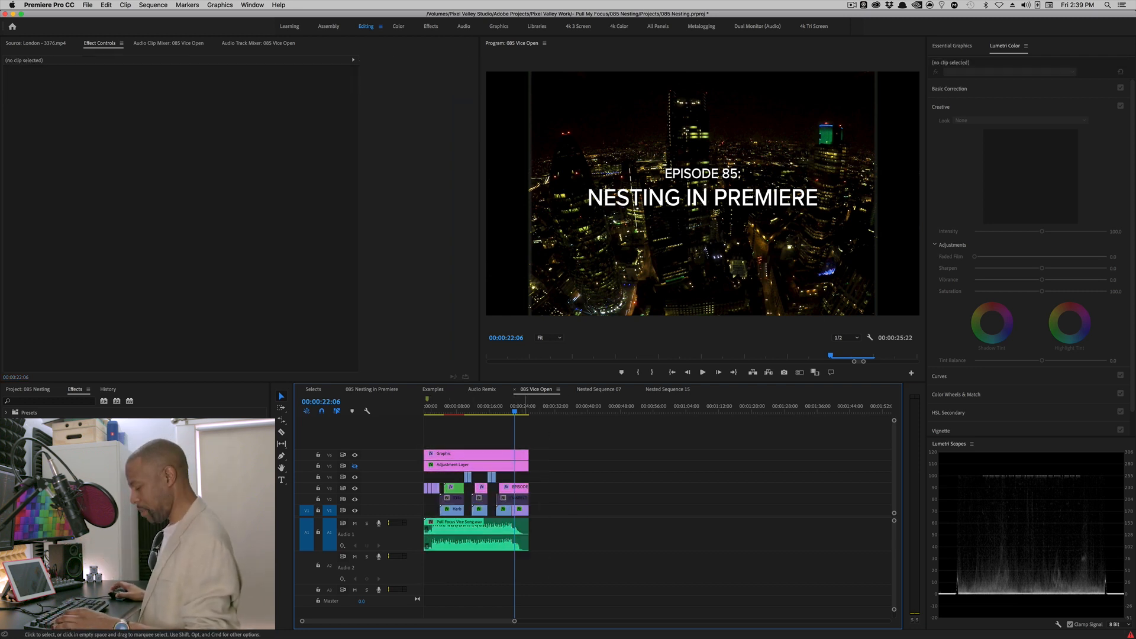
Switch to the 085 Nesting in Premiere sequence and play its Patreon open plate
key(cmd+a)
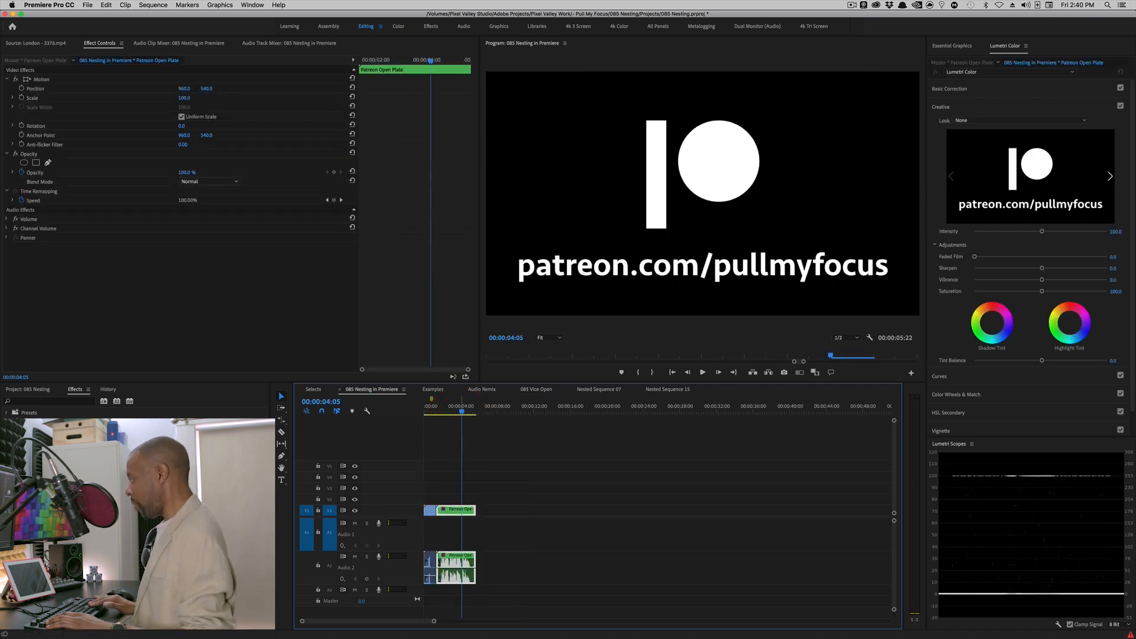
key(cmd+v)
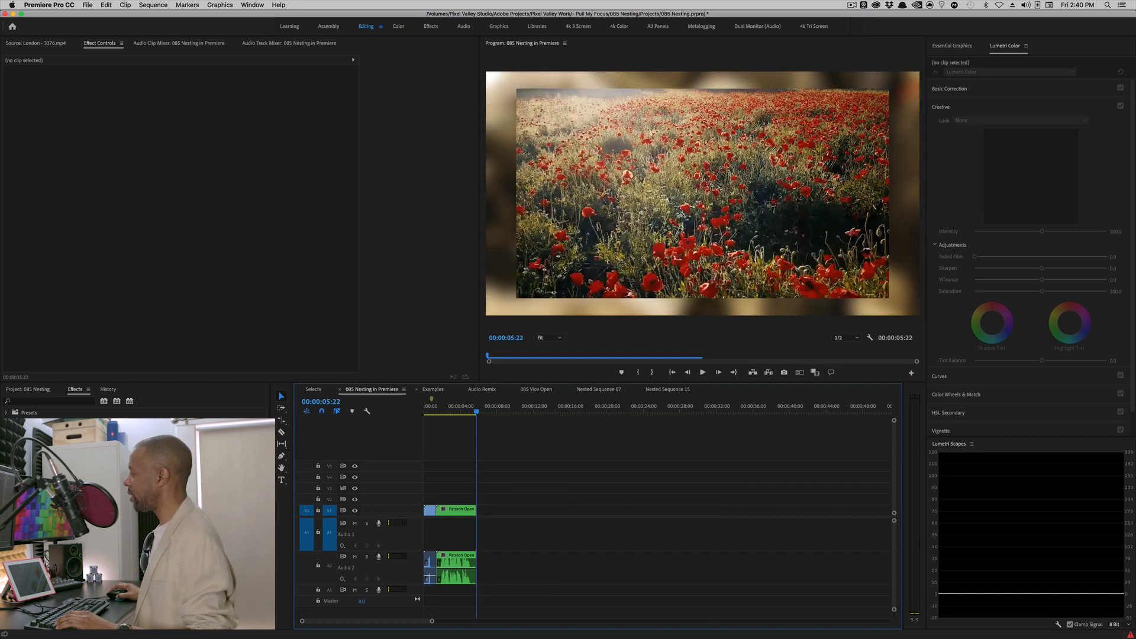
Nest the selected 085 Vice Open clips into a new sequence named Cool Show Open
click(433, 389)
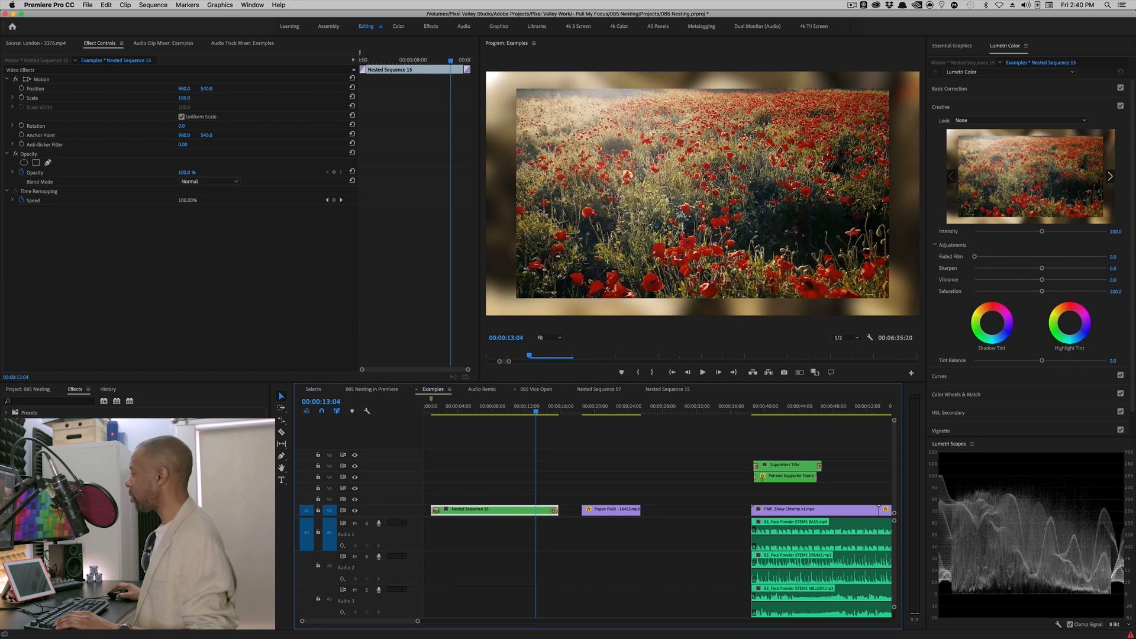
click(536, 389)
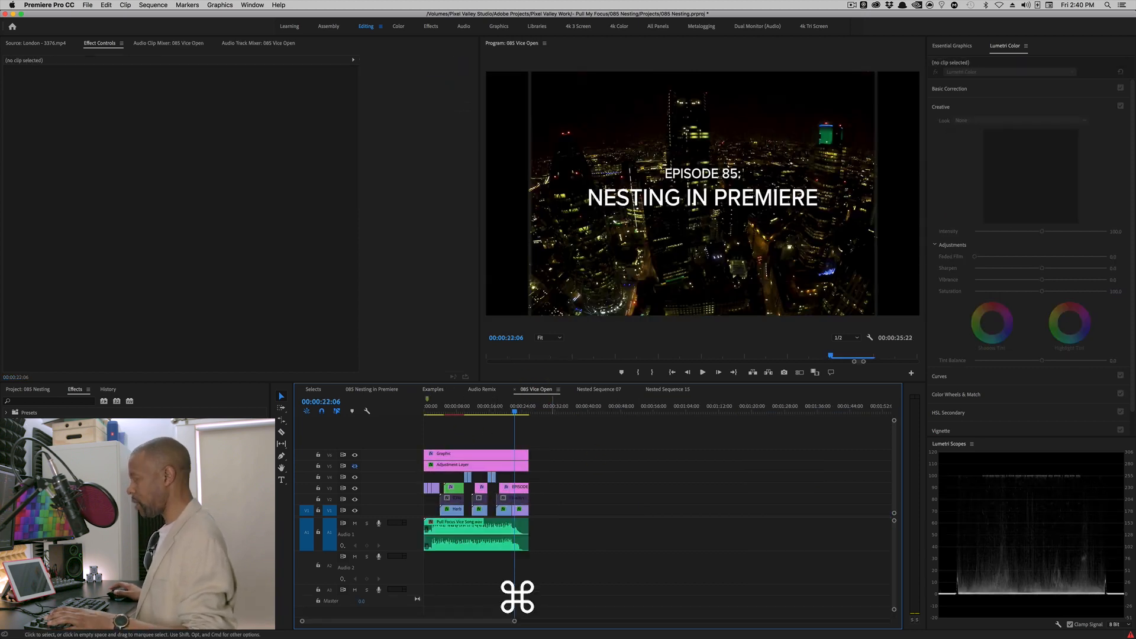
right_click(475, 464)
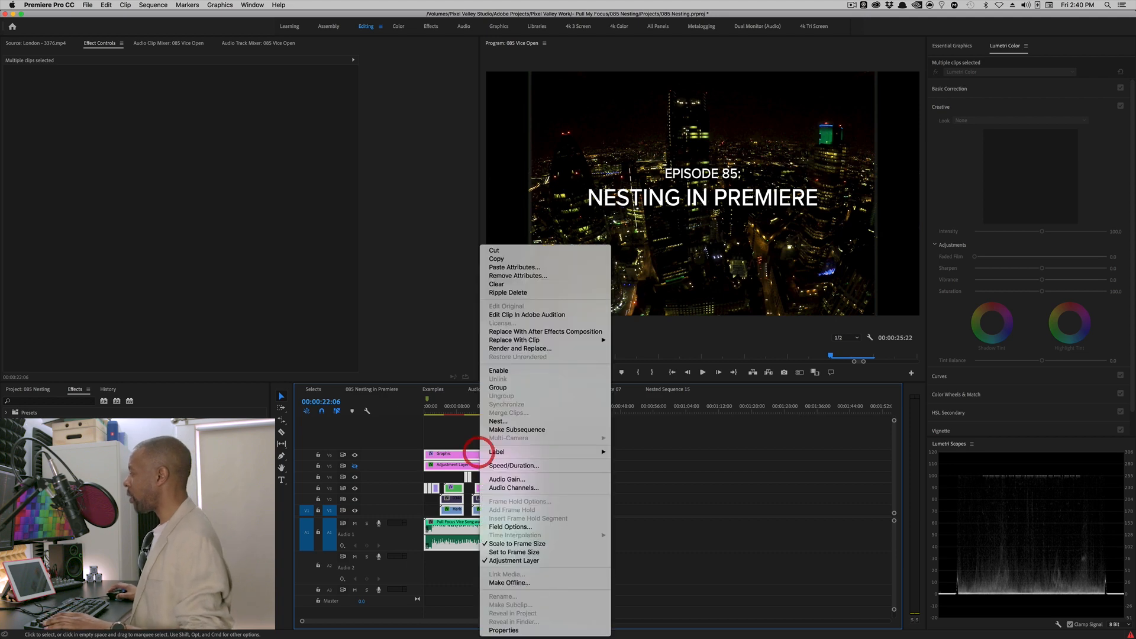
click(498, 421)
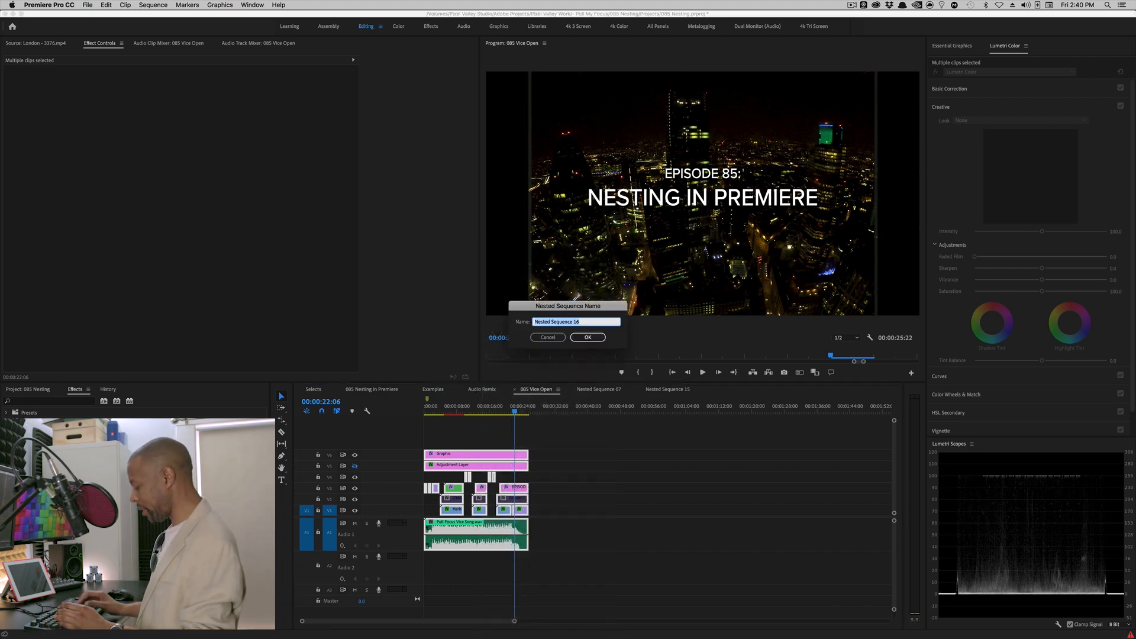
text(Cool Show Open)
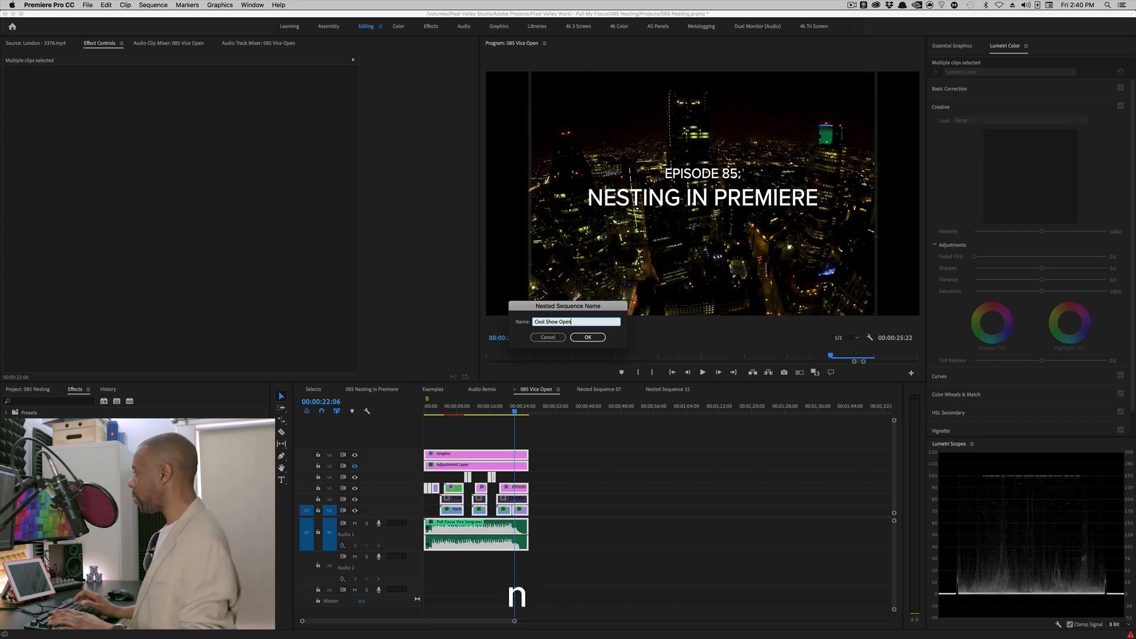
click(587, 337)
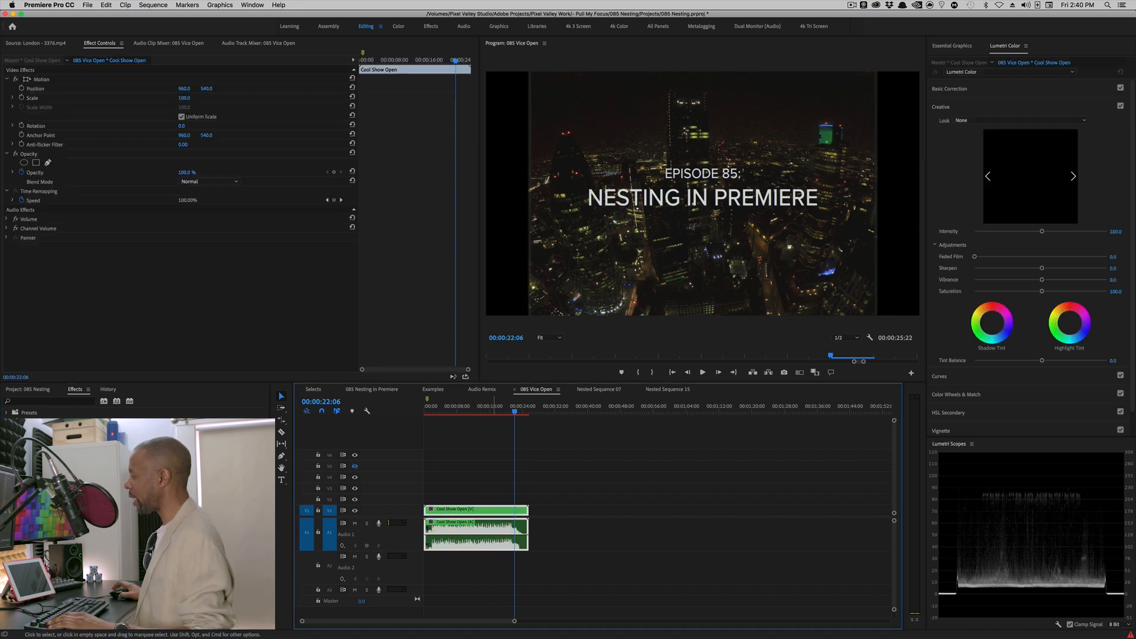
Duplicate the Cool Show Open clip, look inside the nest, then switch to the Selects sequence
key(cmd+c)
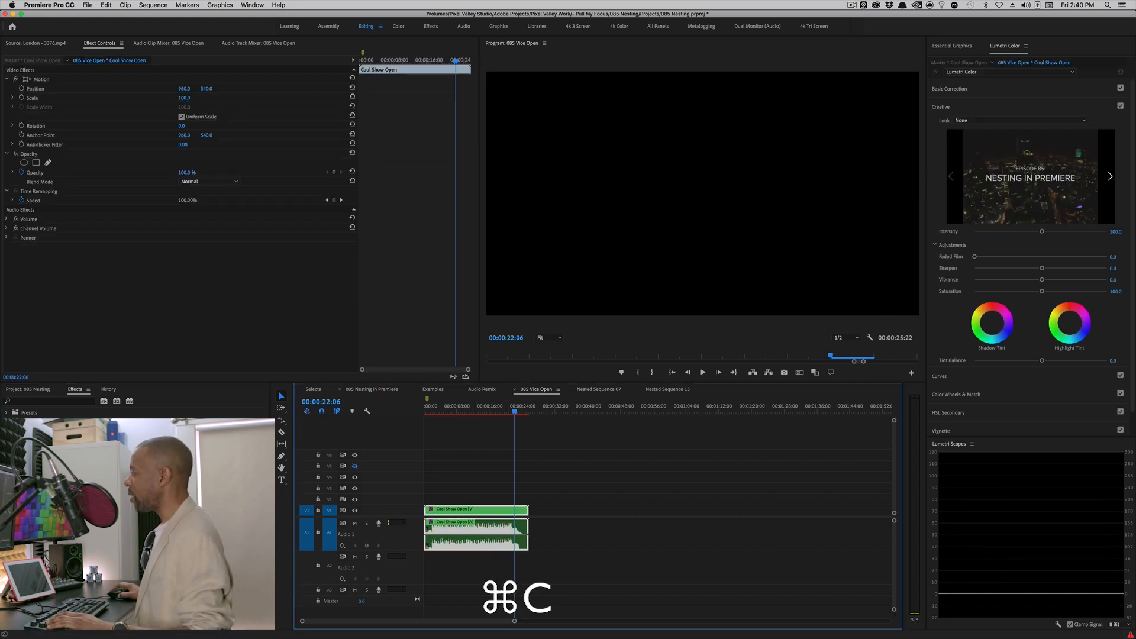
key(cmd+v)
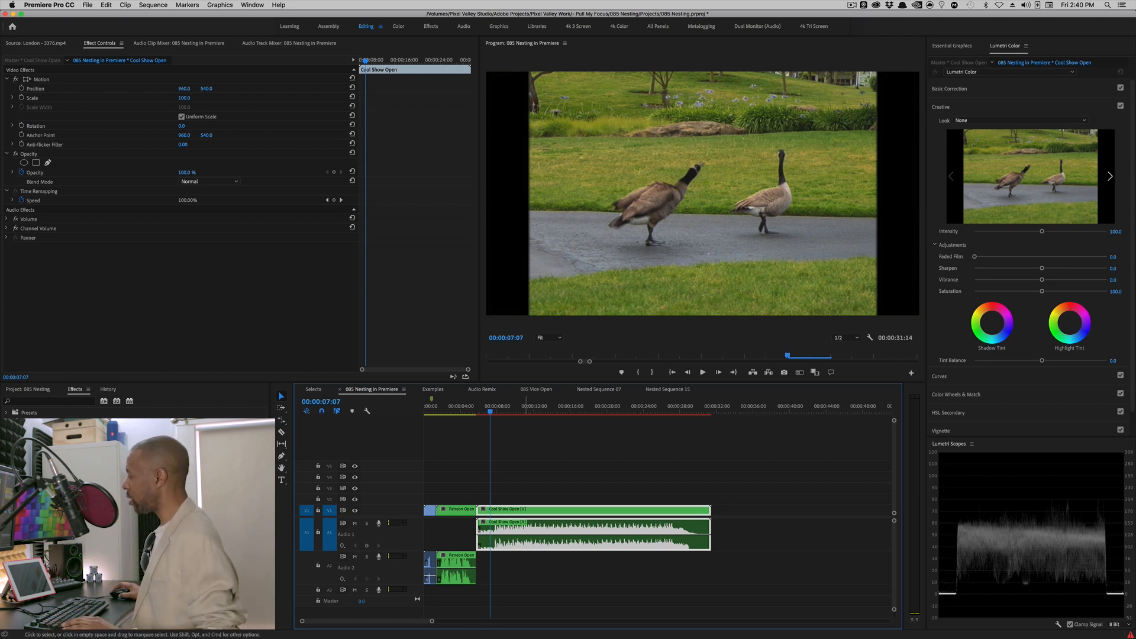
click(733, 389)
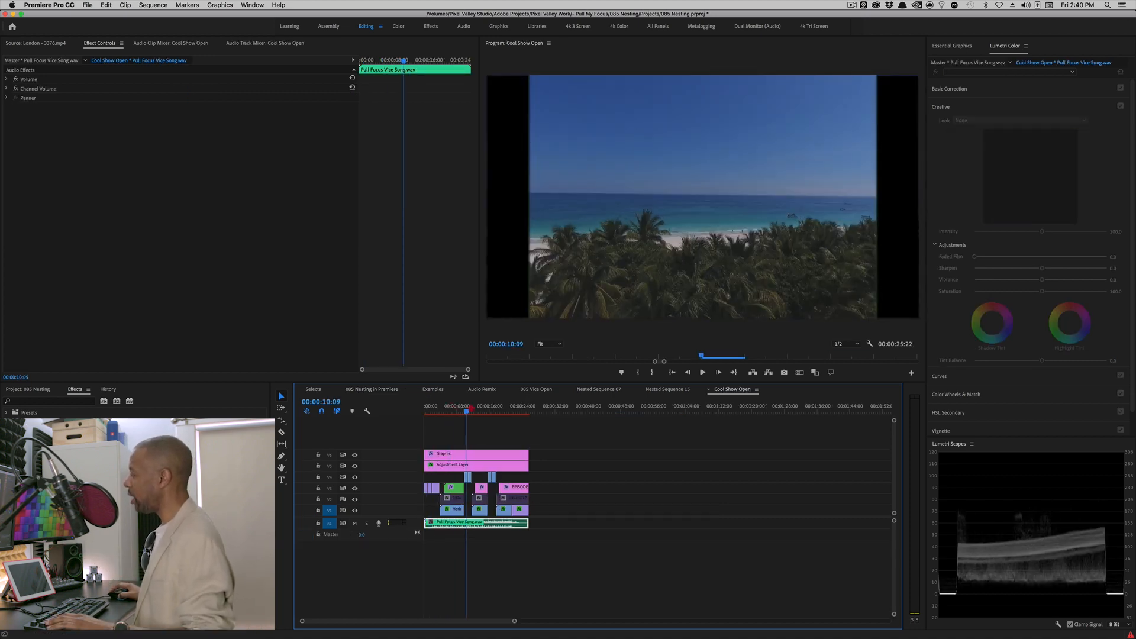
click(447, 413)
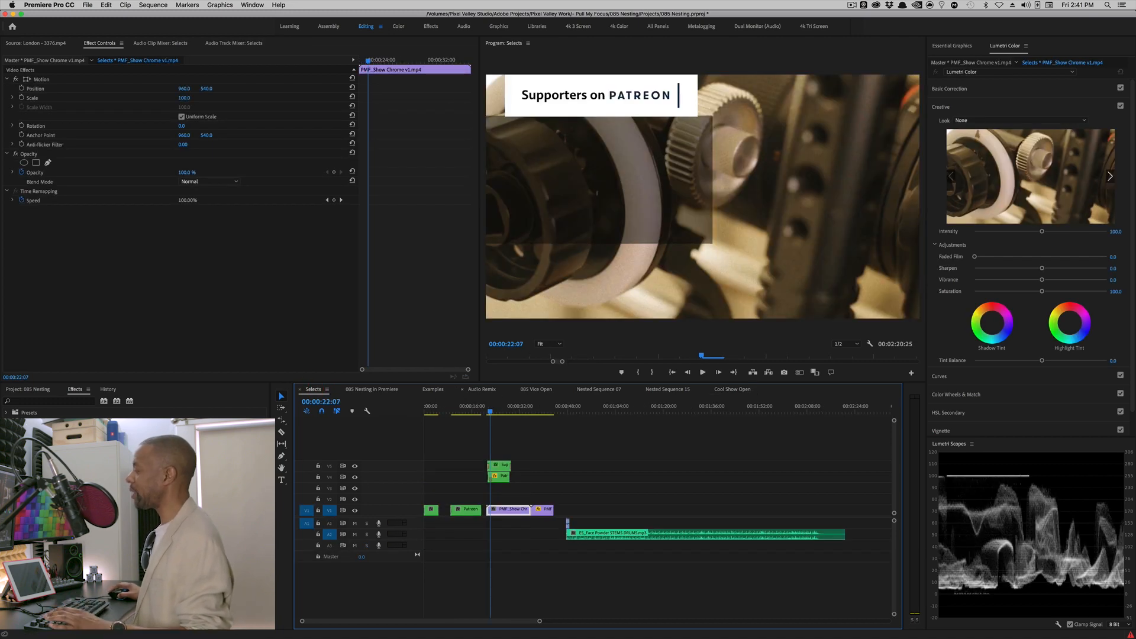
In Examples, search 'warp' and apply Warp Stabilizer to the Poppy Field clip
click(433, 389)
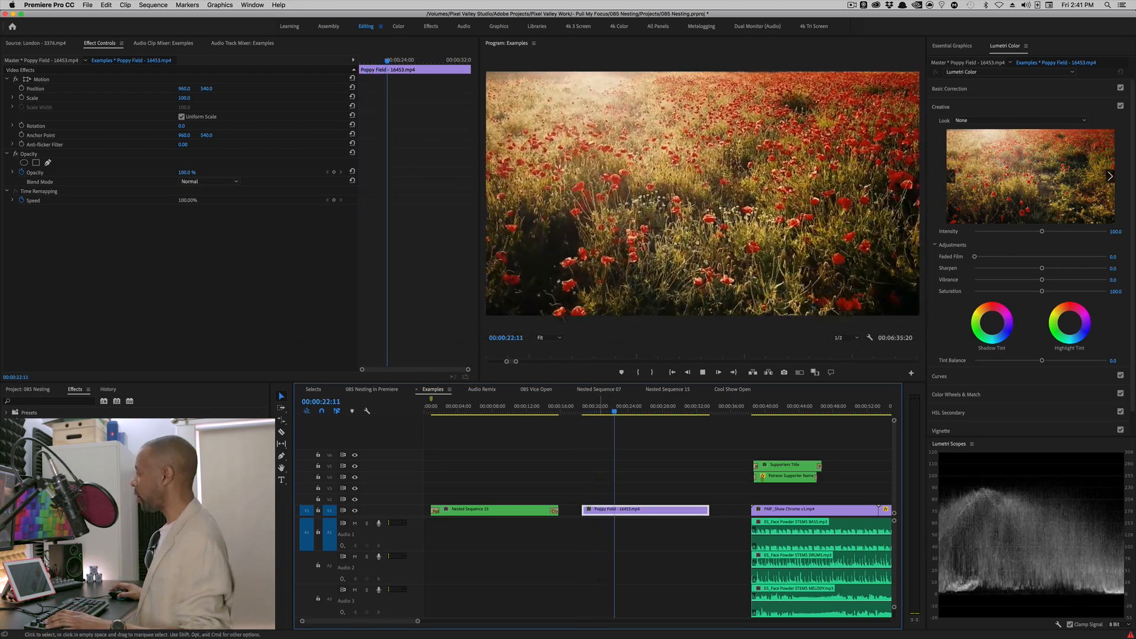
click(702, 372)
text(Wa)
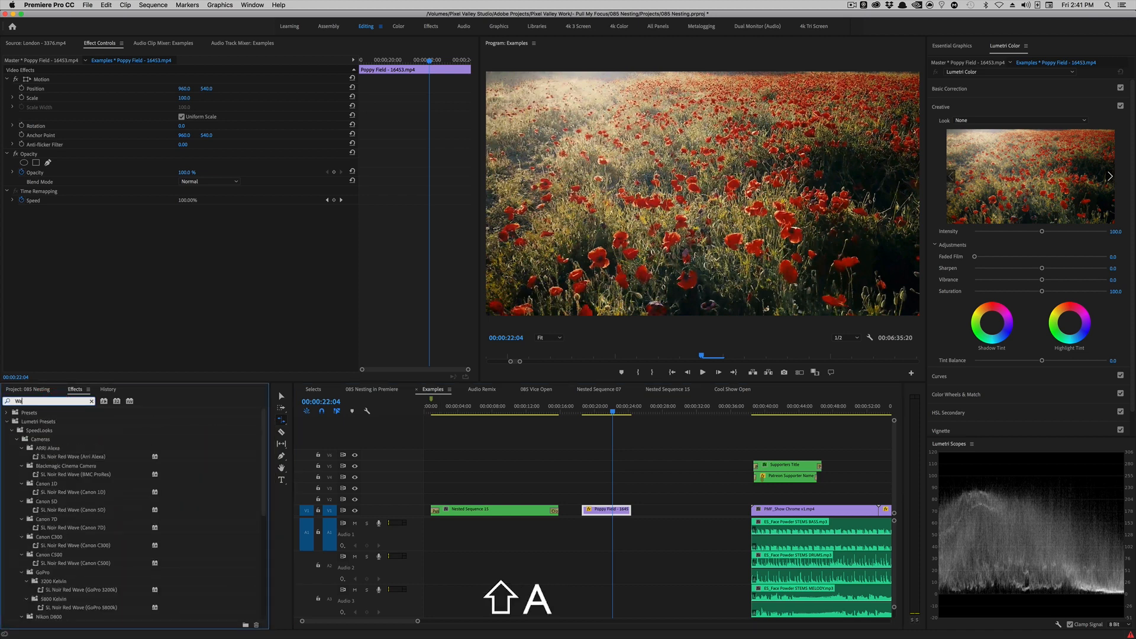
text(rp)
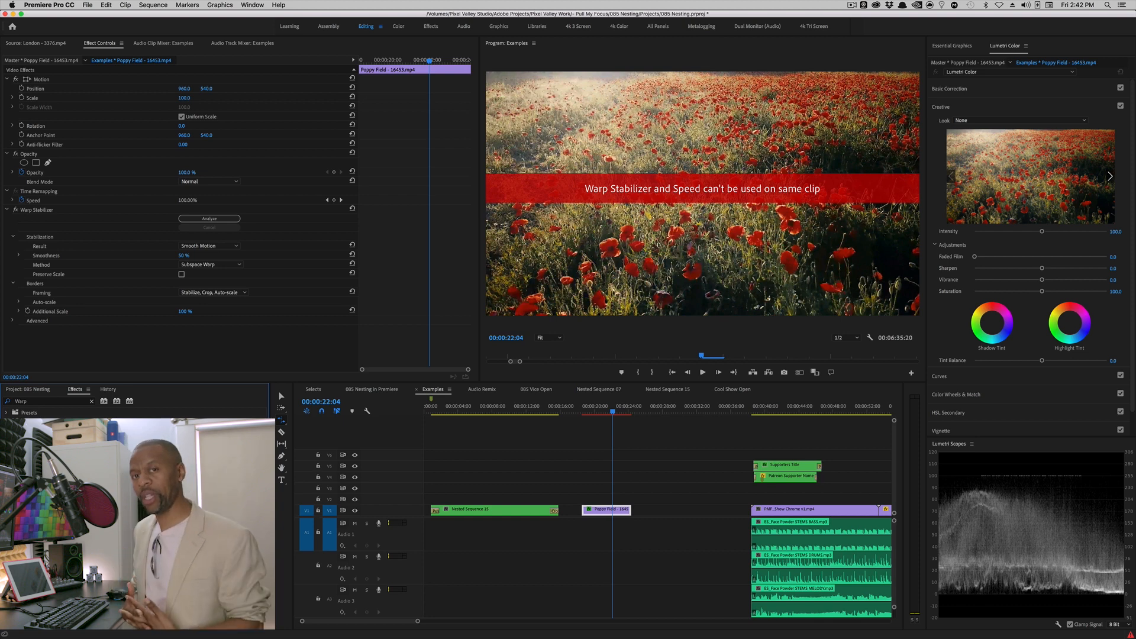
Undo the Warp Stabilizer that conflicts with Speed on the Poppy Field clip
key(cmd+z)
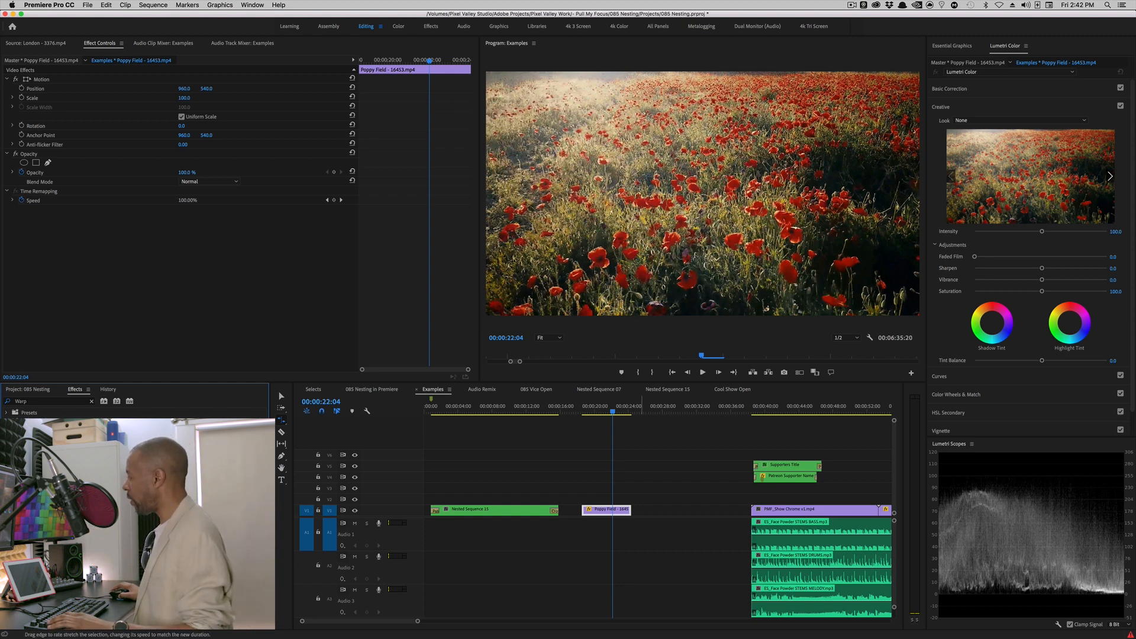
Nest the Poppy Field clip as Nested Sequence 17 and return to the Examples sequence
right_click(607, 509)
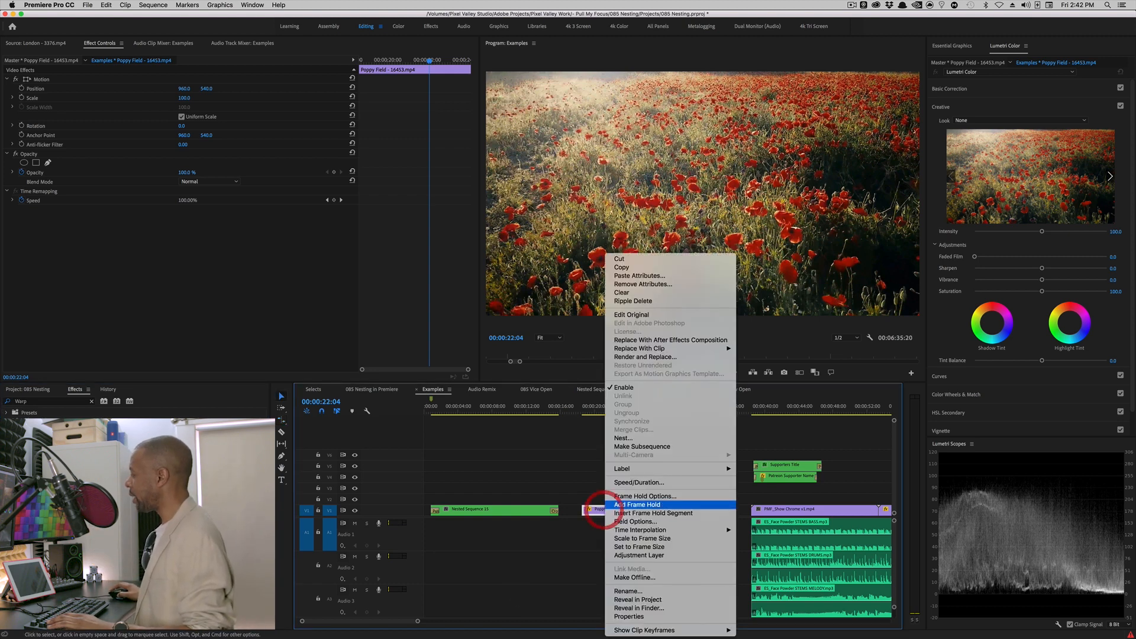
click(637, 504)
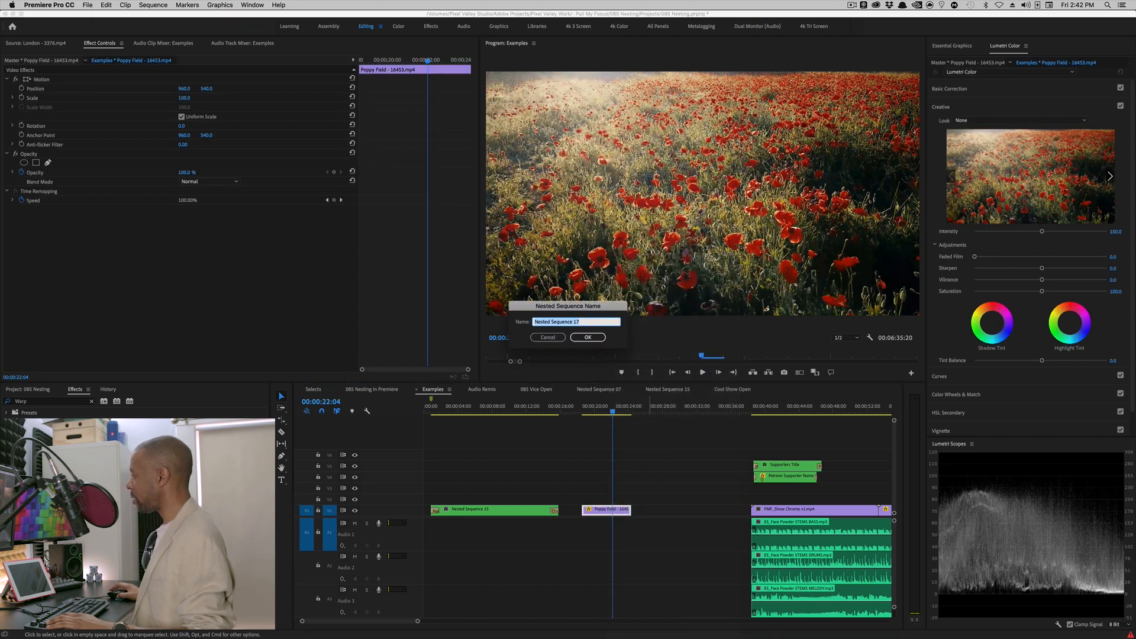
click(587, 337)
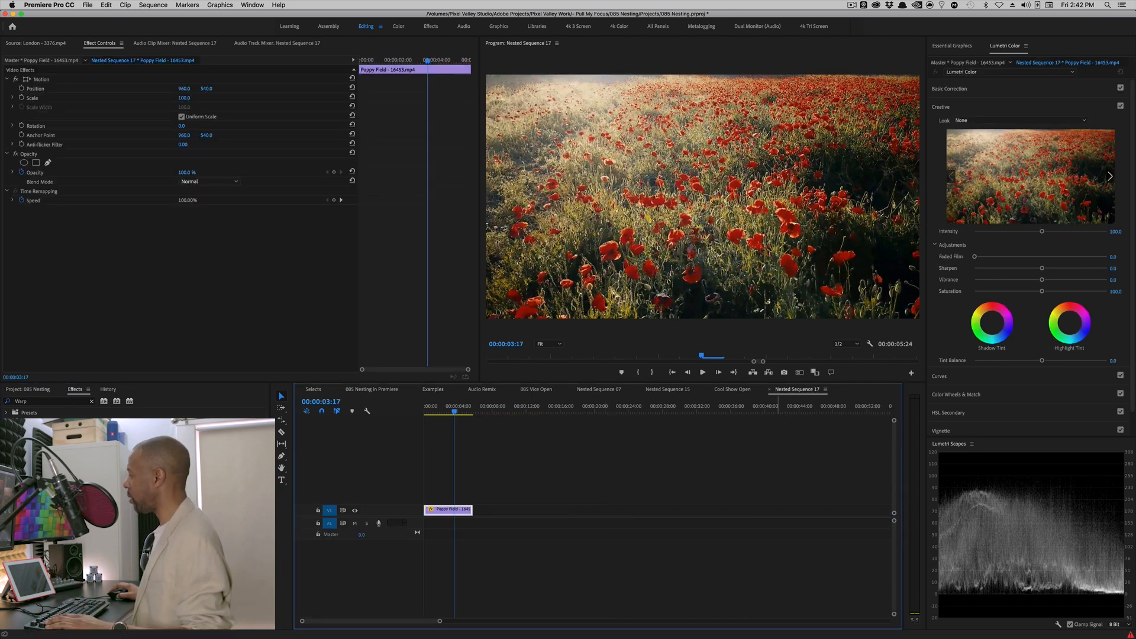
click(433, 390)
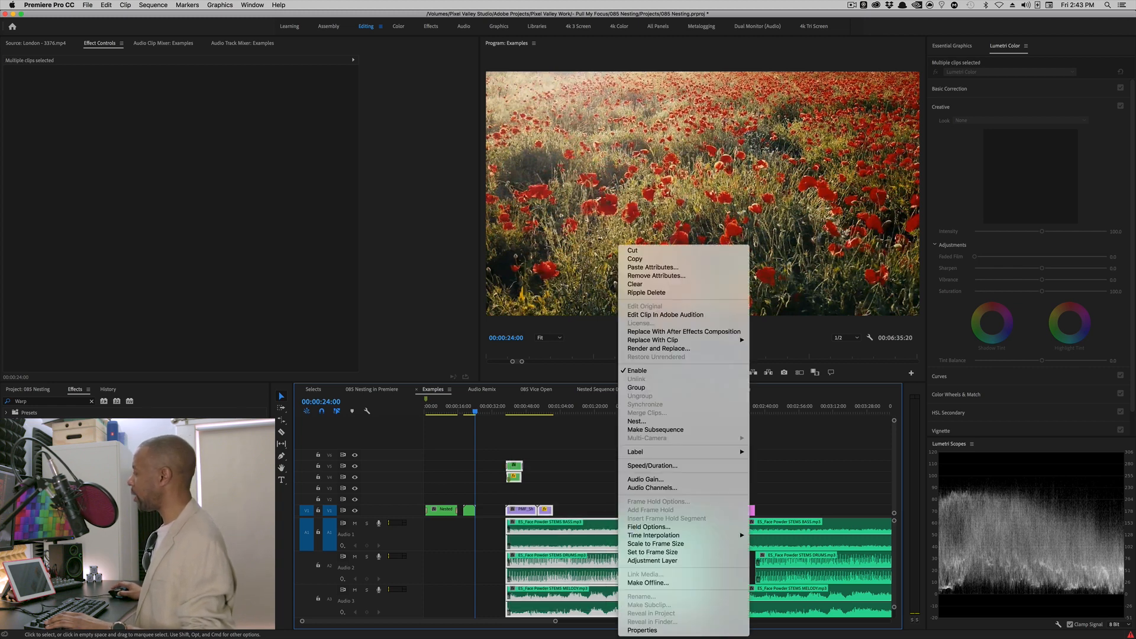
click(637, 422)
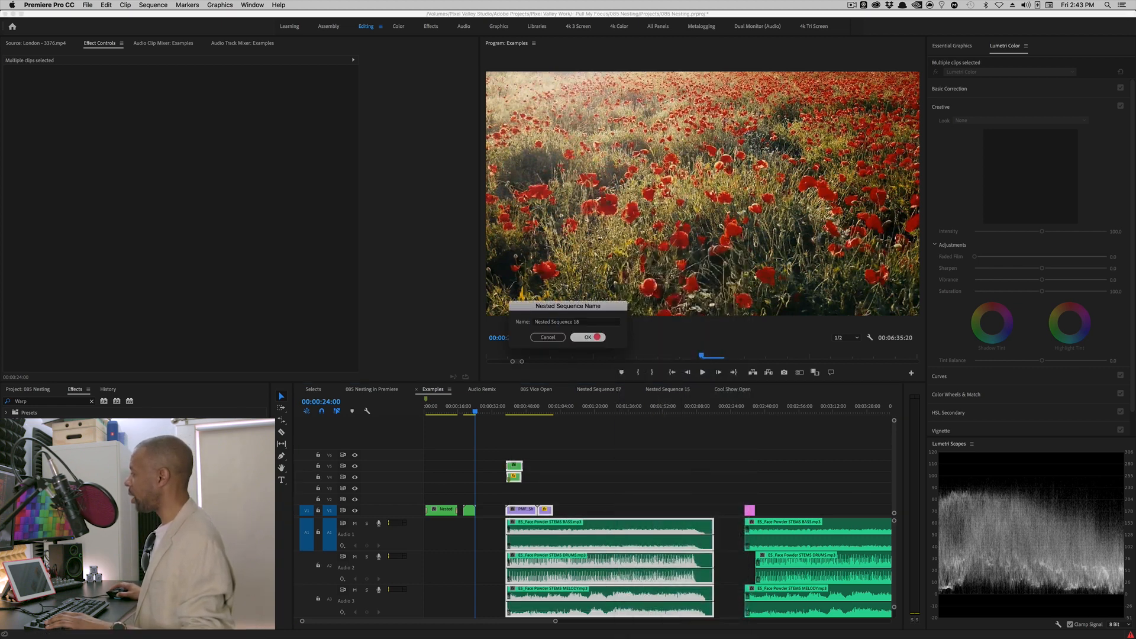
click(584, 337)
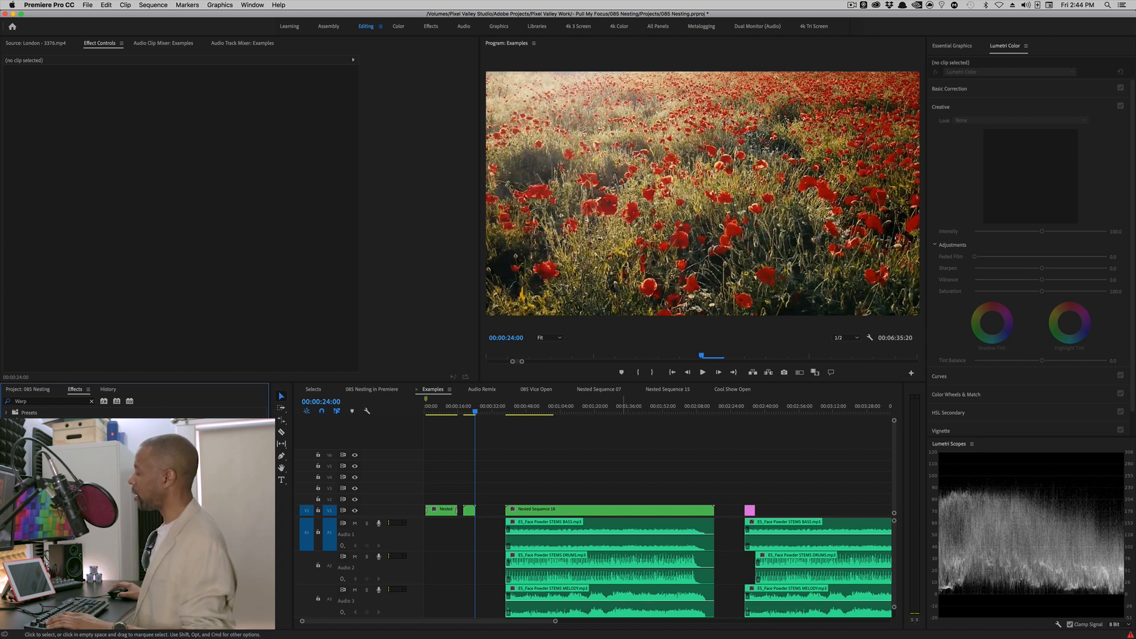
click(607, 509)
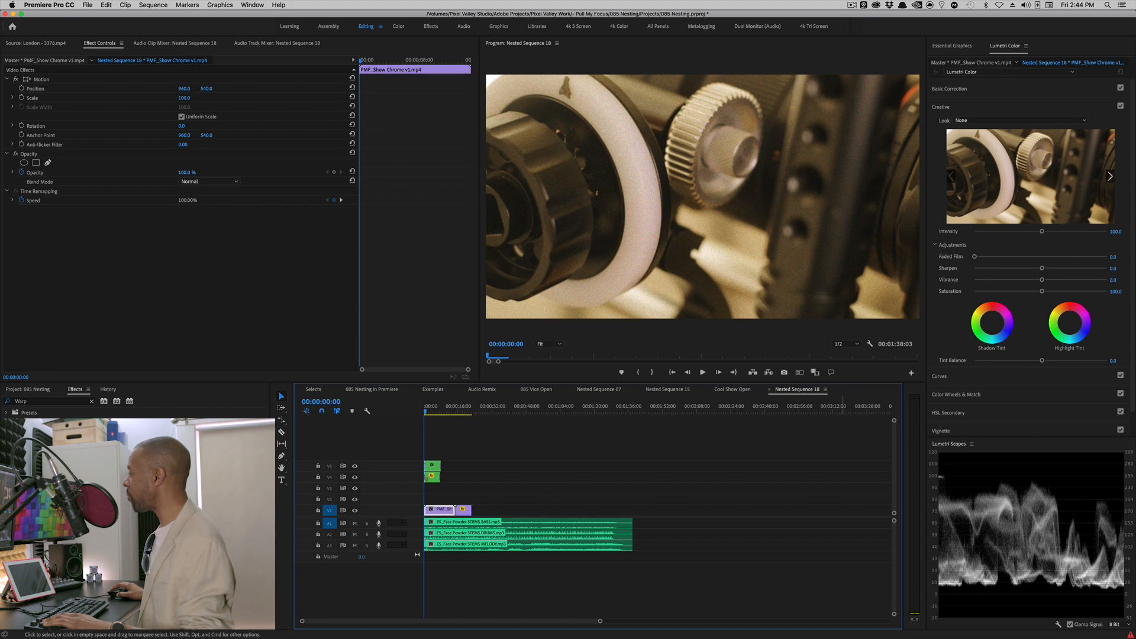
click(433, 389)
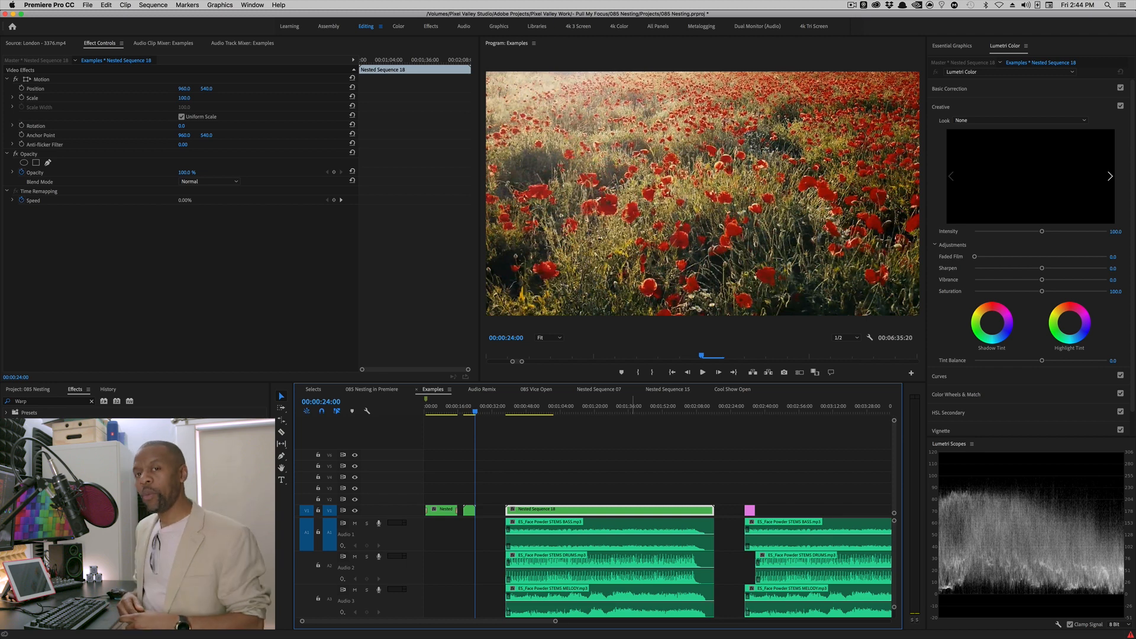
key(cmd+z)
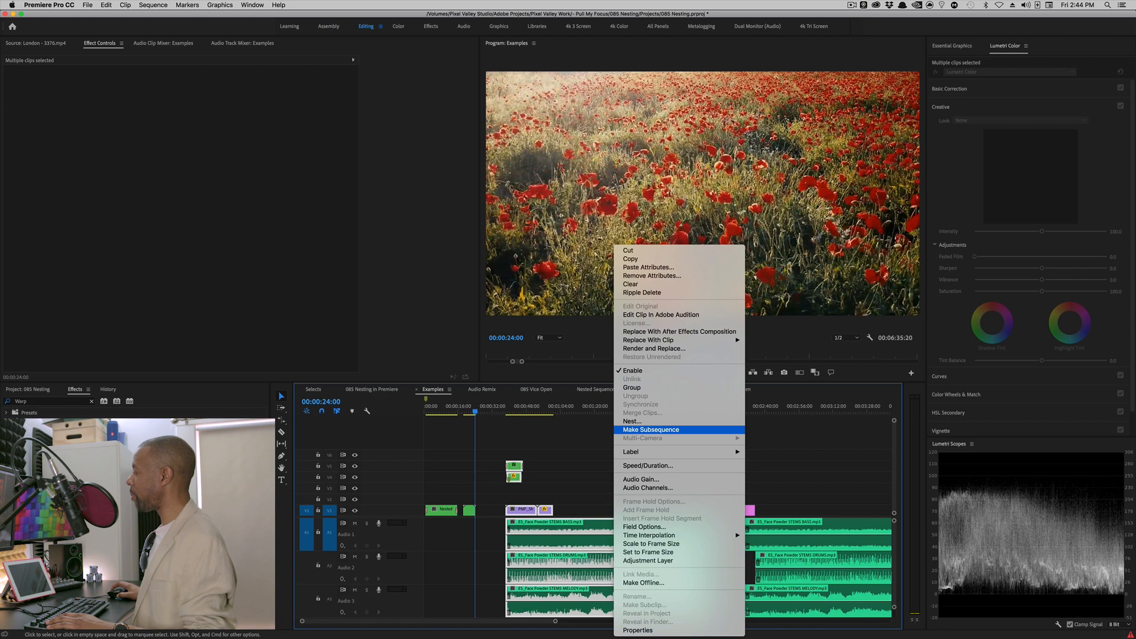
Make the selected PMF clip, graphics and audio stems into subsequence Examples_Sub_01
click(651, 430)
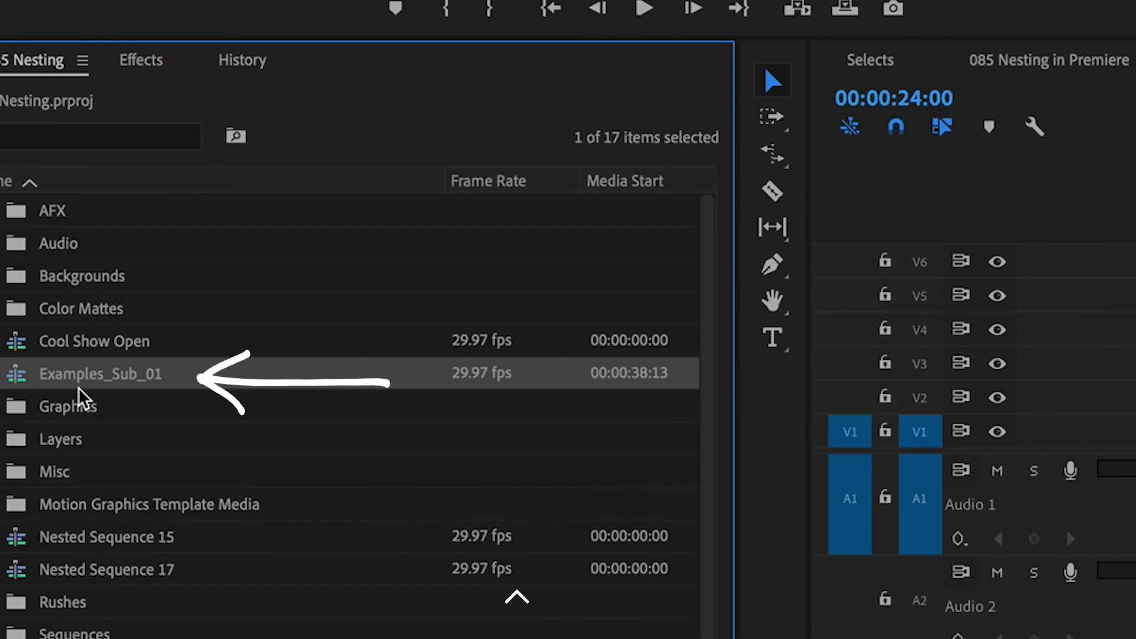
mouse_move(124, 370)
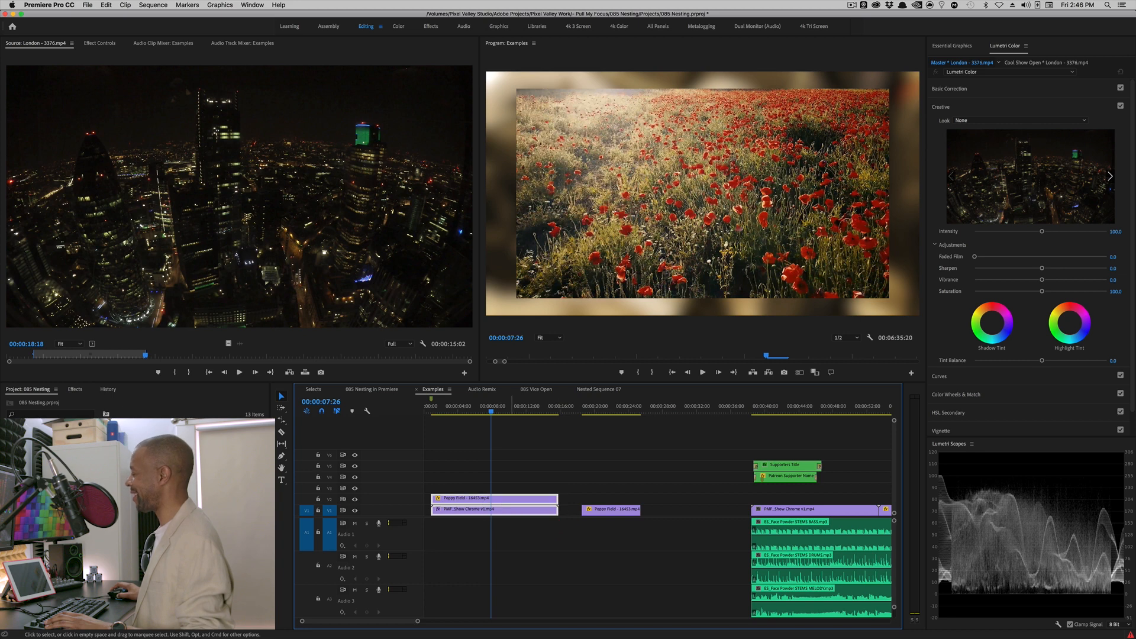
Nest the stacked Poppy Field and PMF clips into Nested Sequence 19, look inside, then return to Examples
right_click(495, 499)
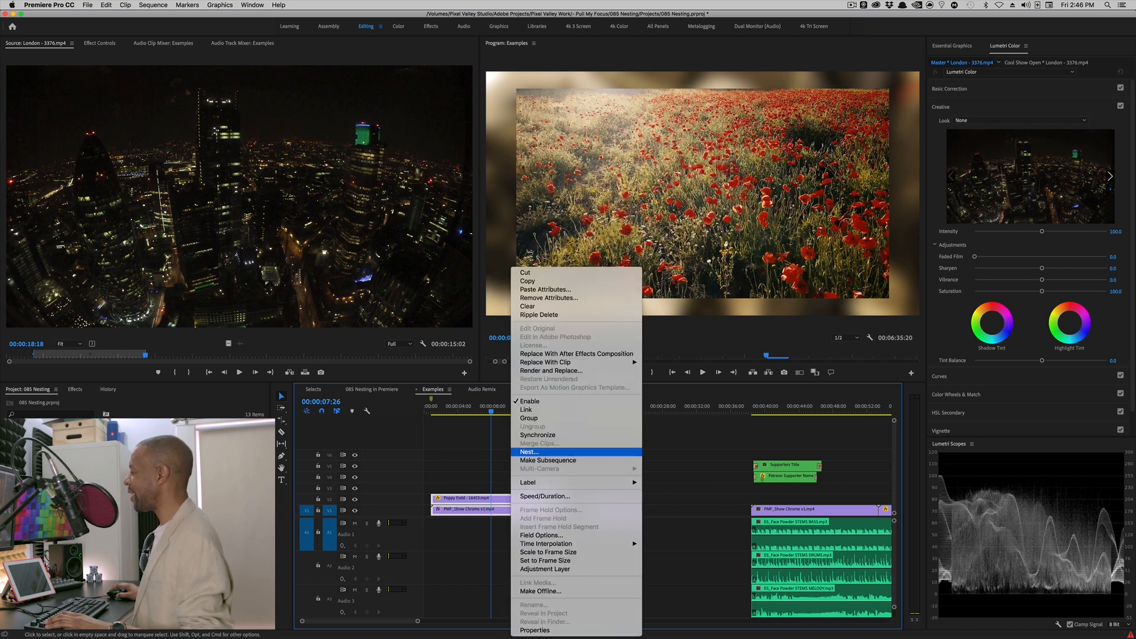
click(529, 451)
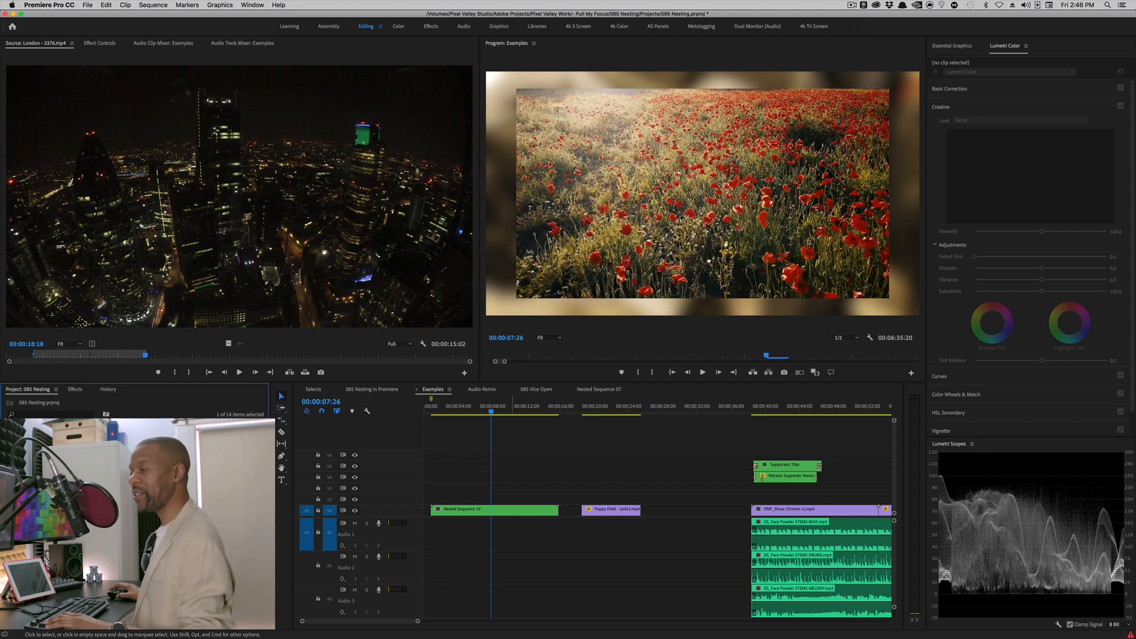
click(494, 509)
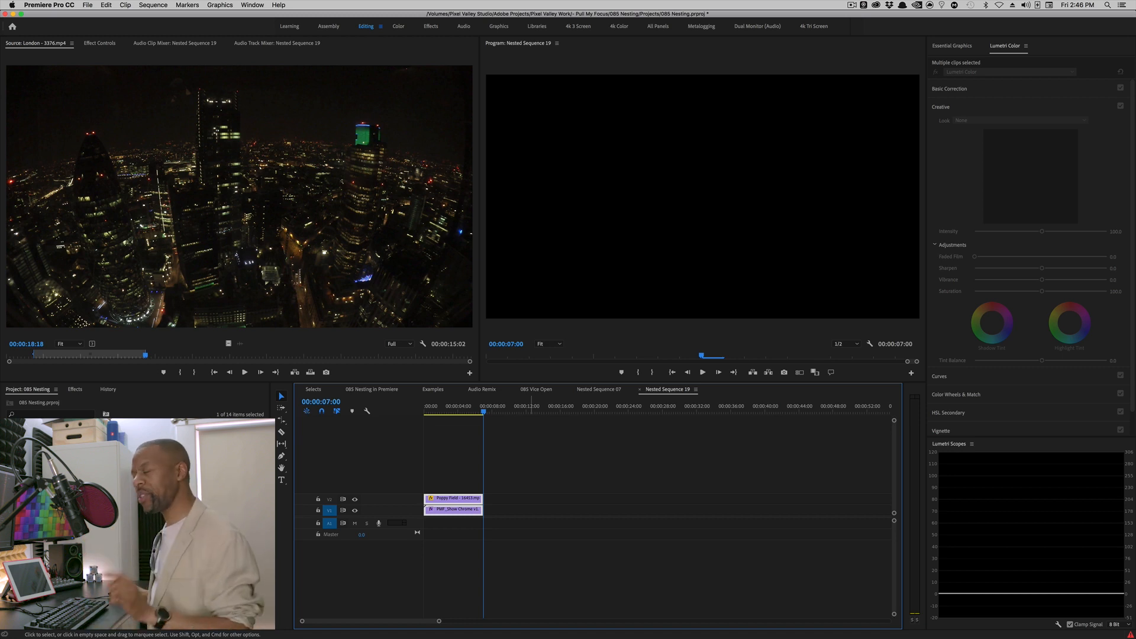
click(433, 390)
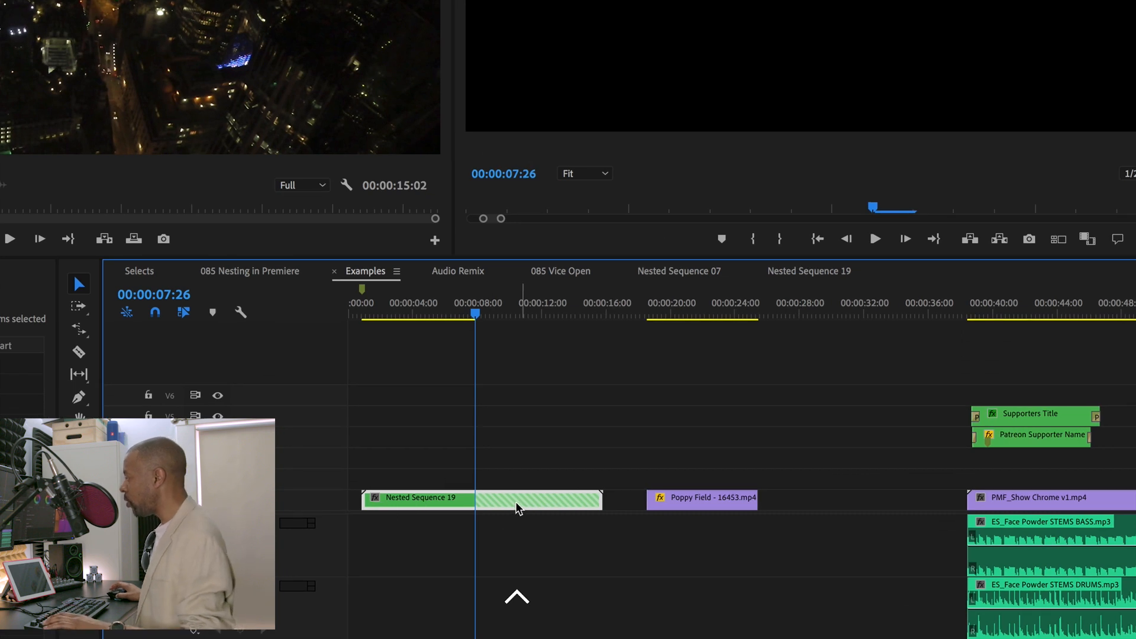
mouse_move(451, 502)
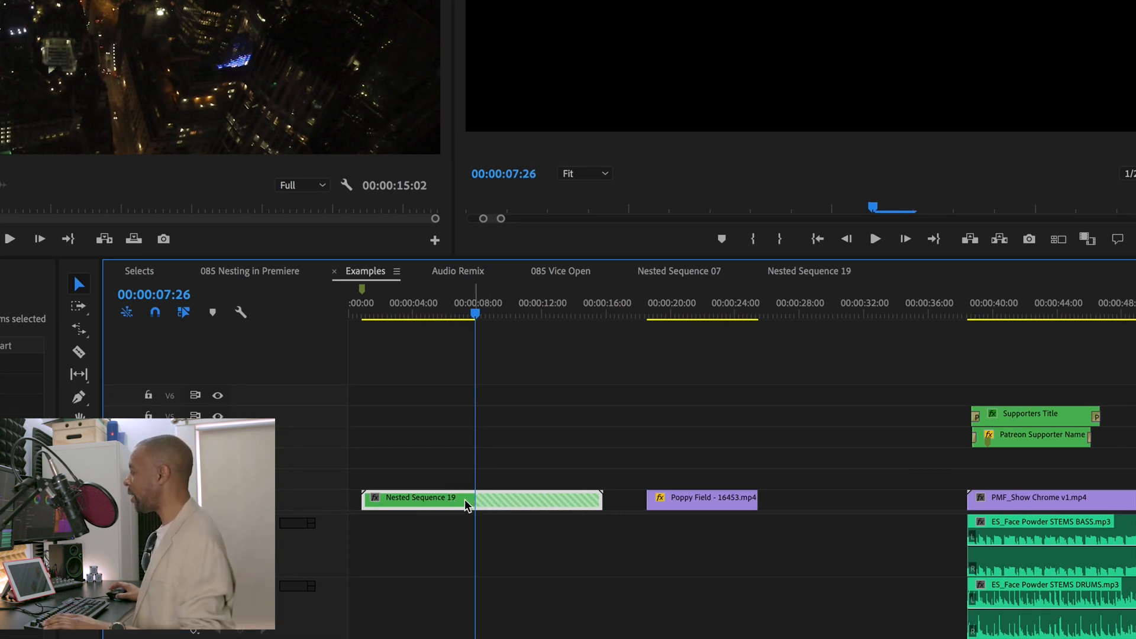
mouse_move(593, 513)
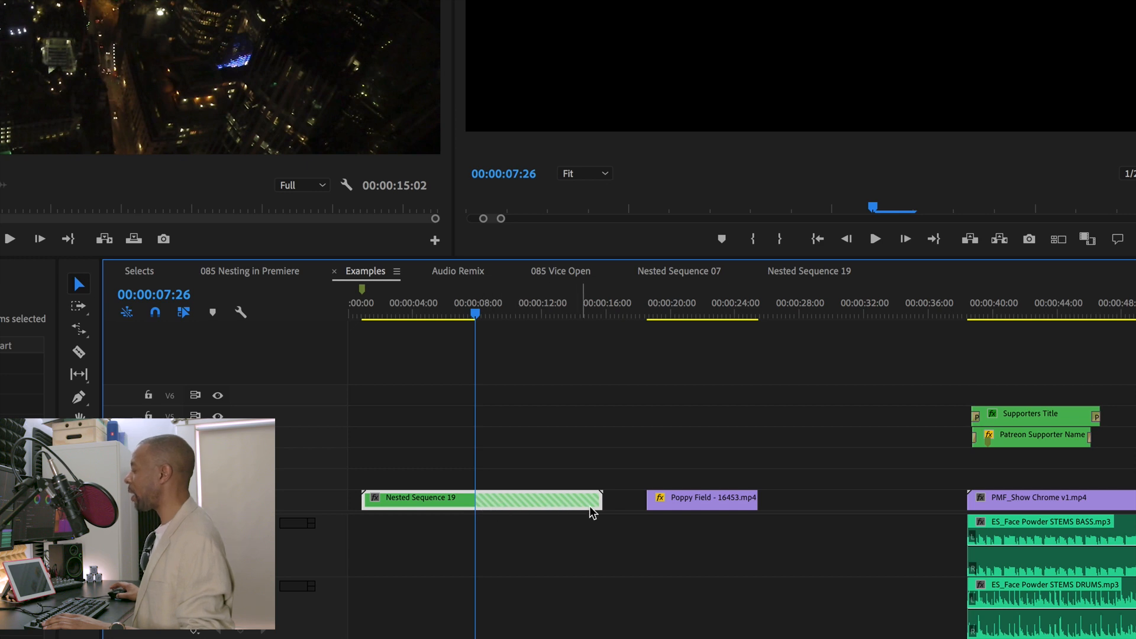
mouse_move(553, 514)
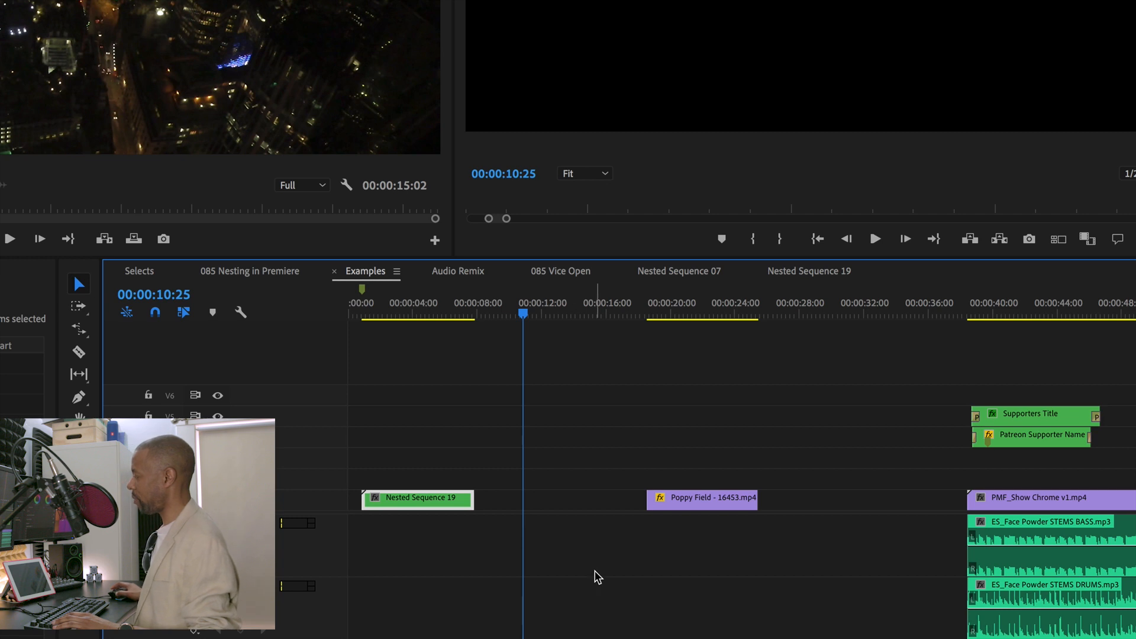
Undo the unwanted ripple trim edits so the clips after Nested Sequence 19 sit correctly
key(cmd+z)
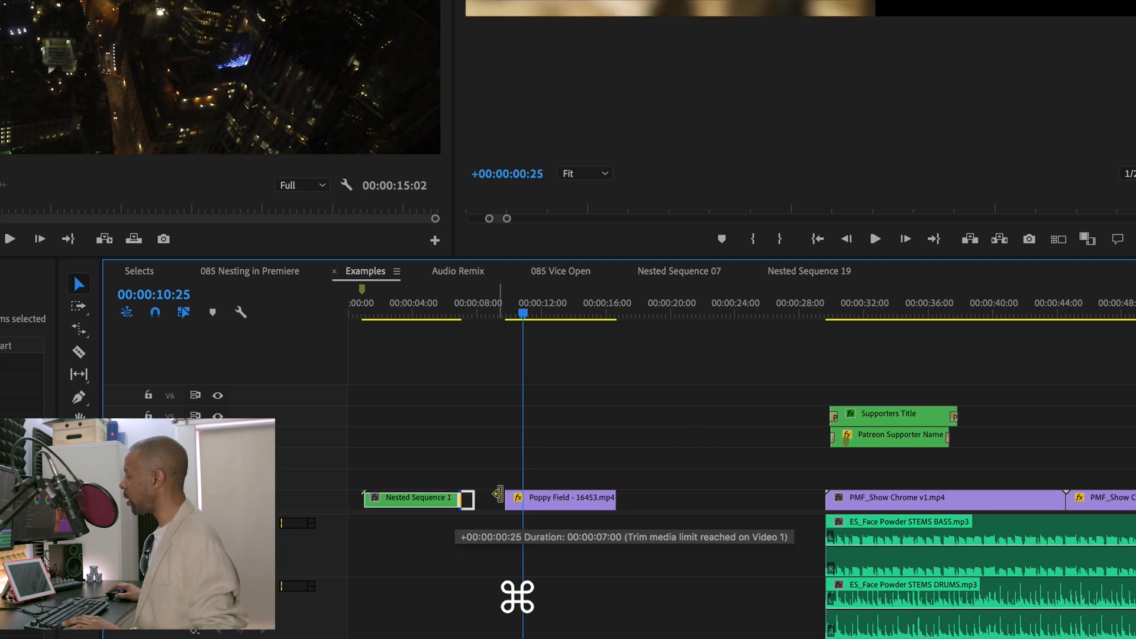
key(cmd+z)
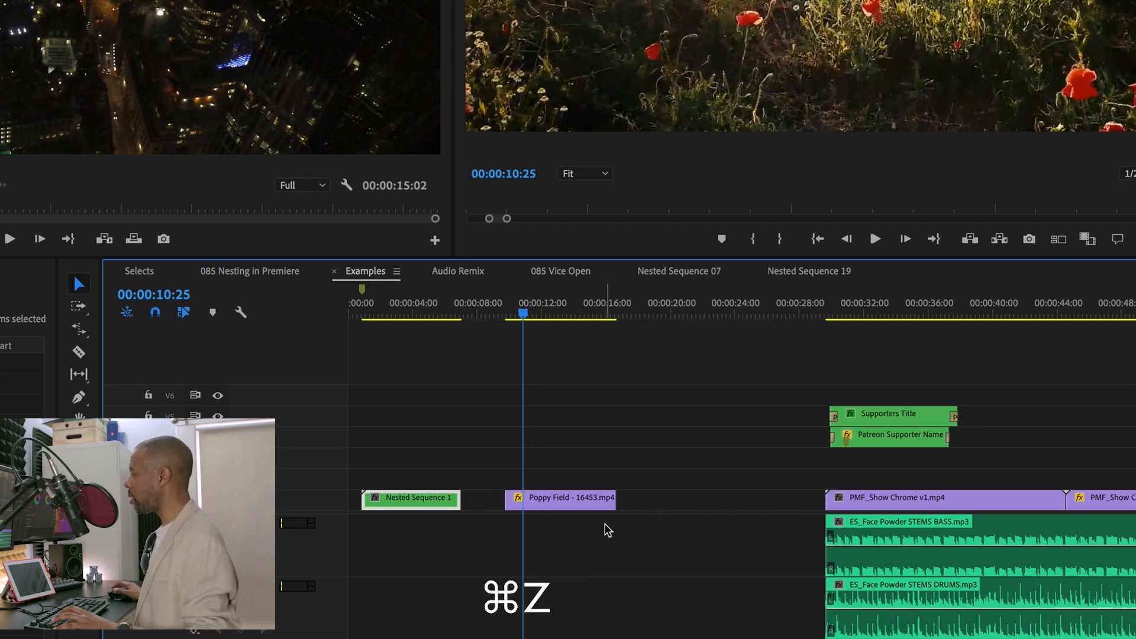
key(cmd+z)
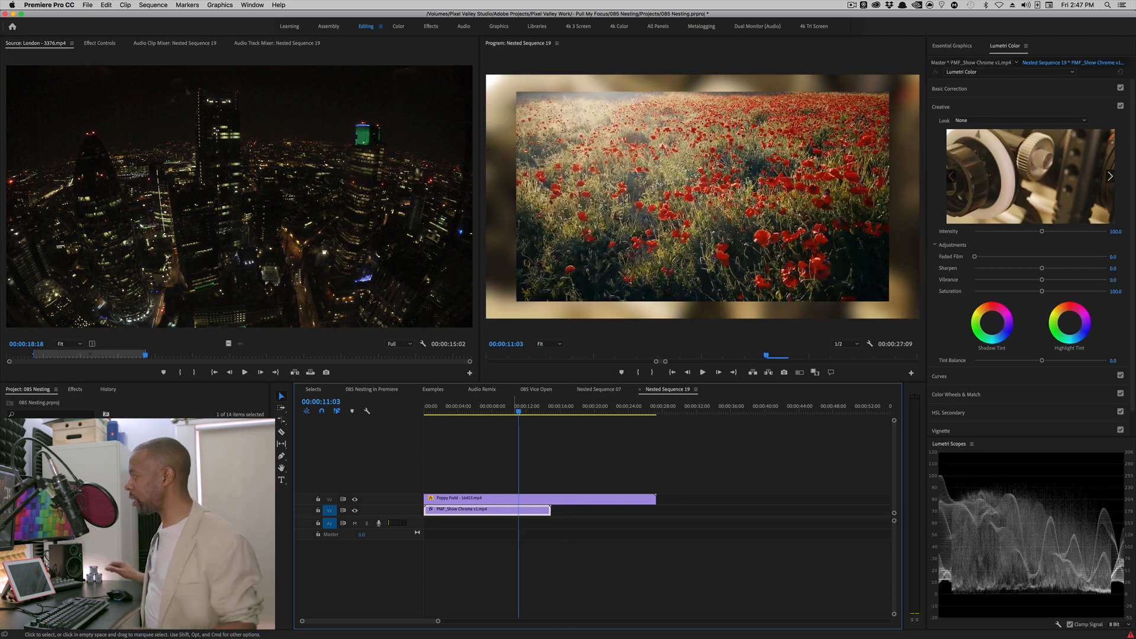
Visit the 085 Nesting in Premiere sequence and return to the Examples sequence
click(371, 389)
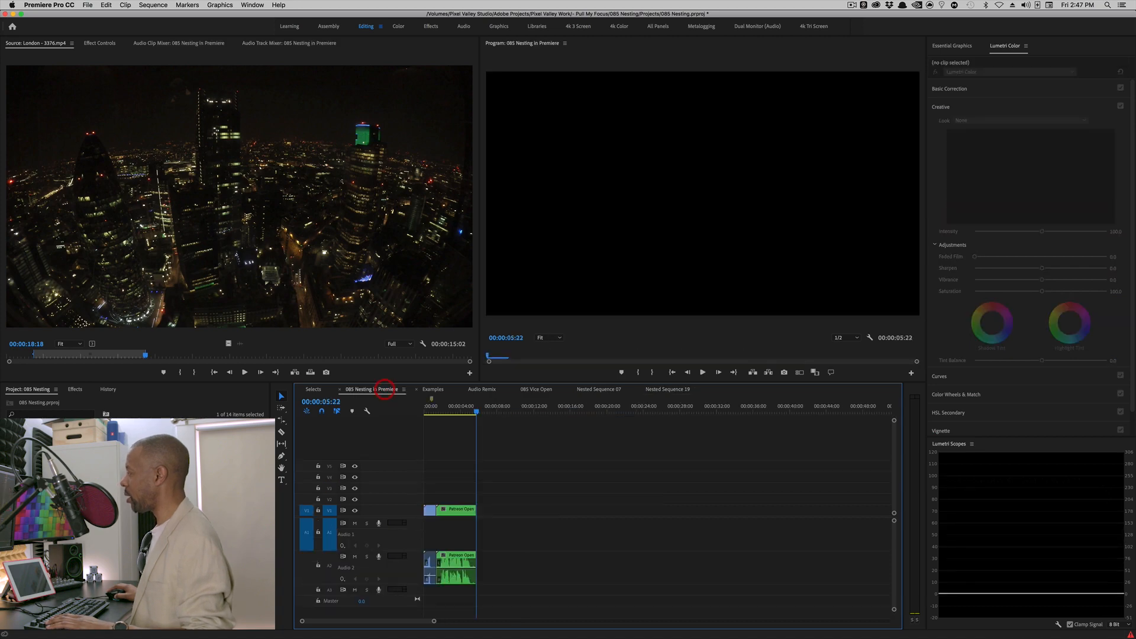
click(433, 389)
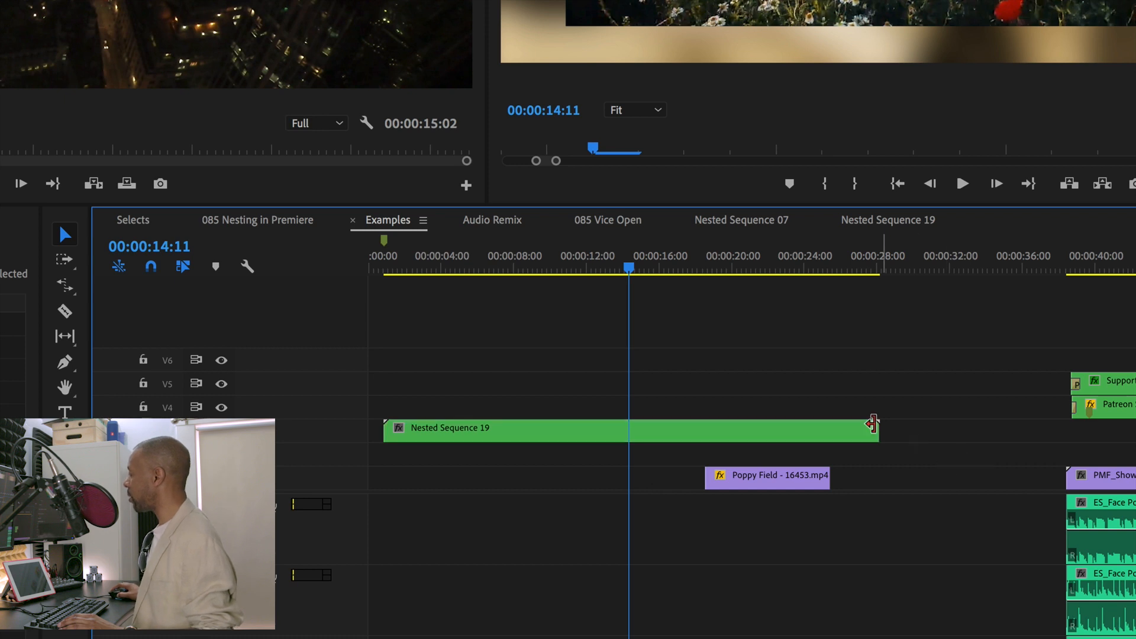
mouse_move(906, 445)
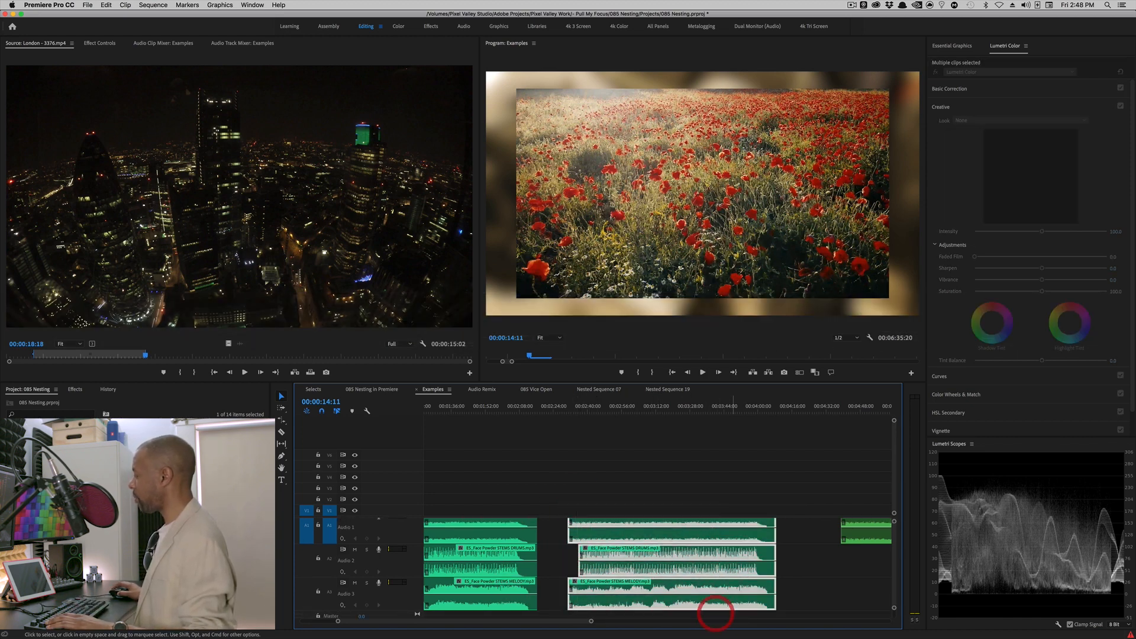
Bring up the clip options for the selected audio stem clips in Examples
right_click(715, 615)
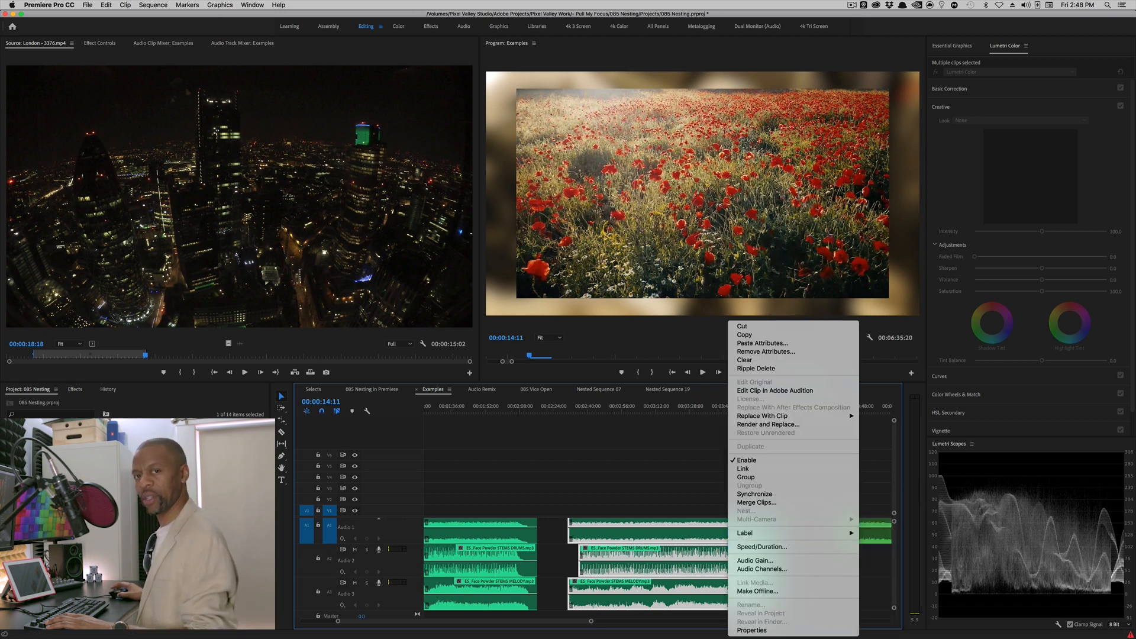
mouse_move(775, 554)
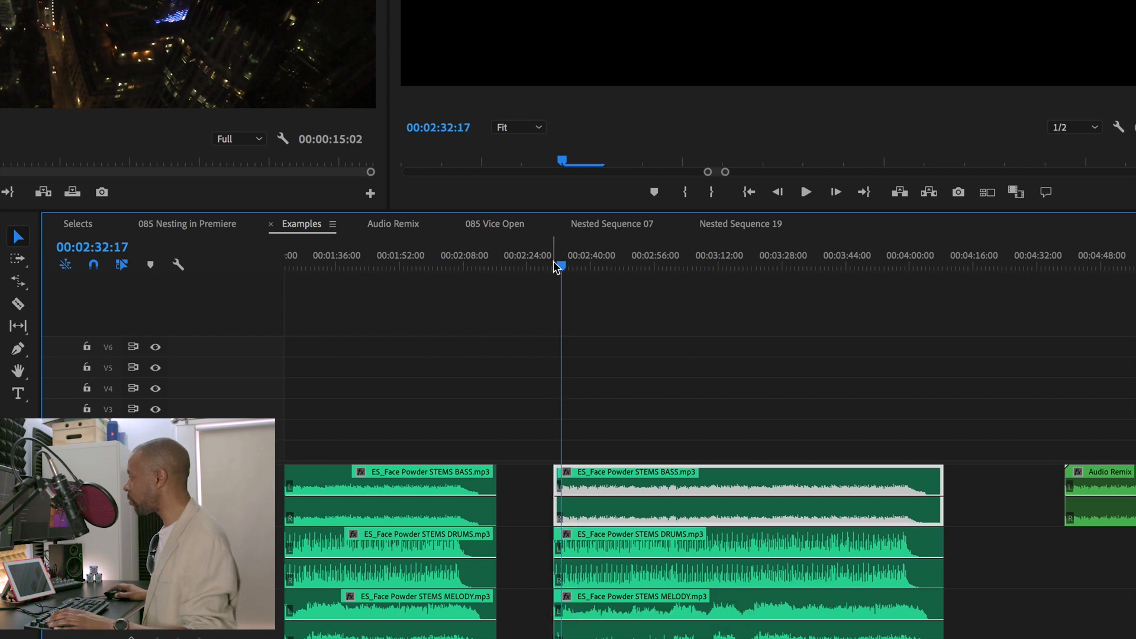
Undo two stem edits so the later drums stem keeps its offset start, with the playhead at the second stem group
click(805, 192)
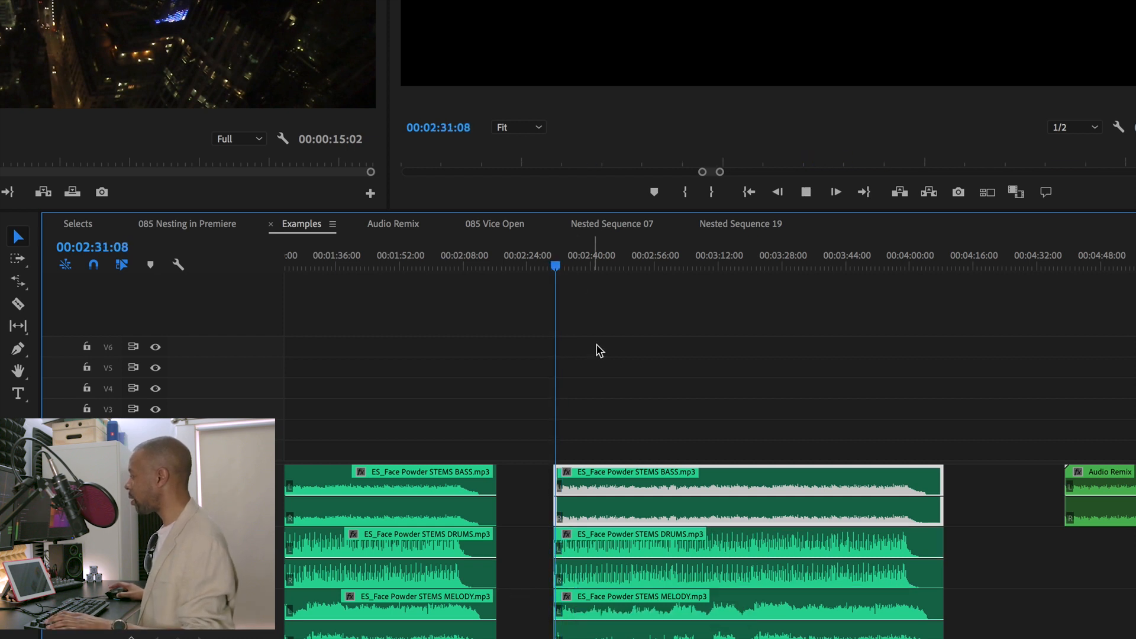
key(cmd+z)
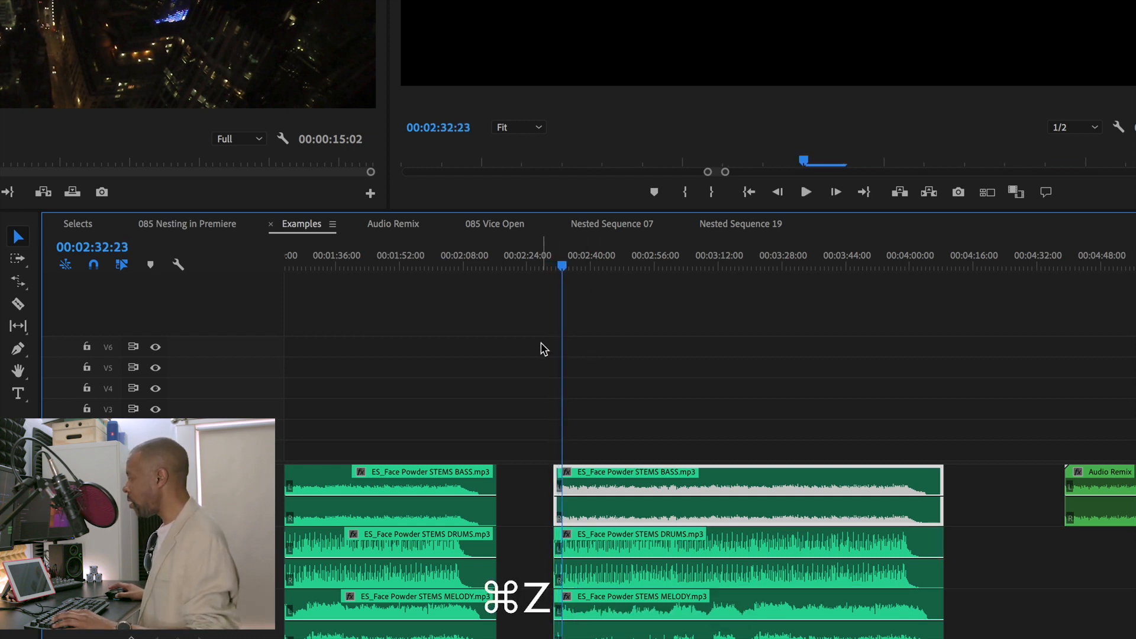
key(cmd+z)
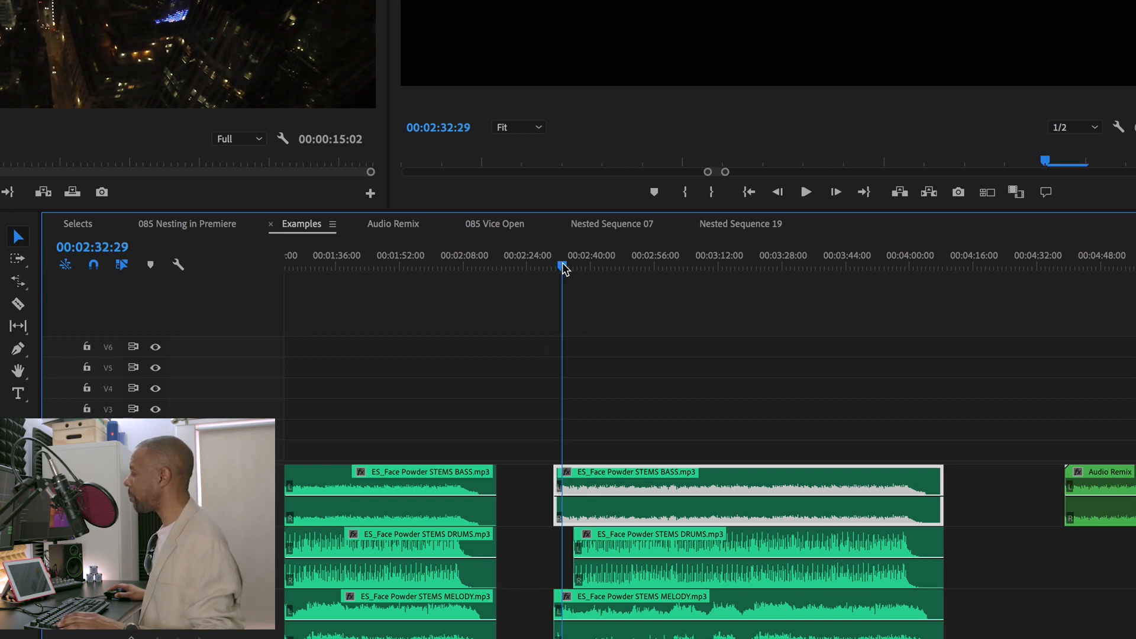
click(806, 192)
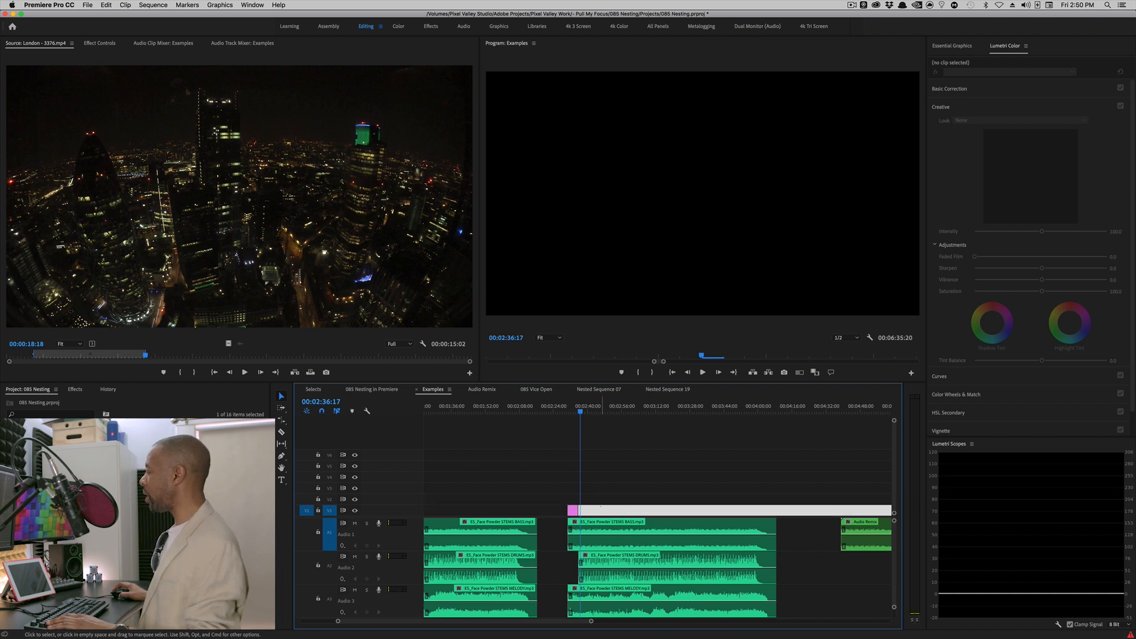
mouse_move(591, 537)
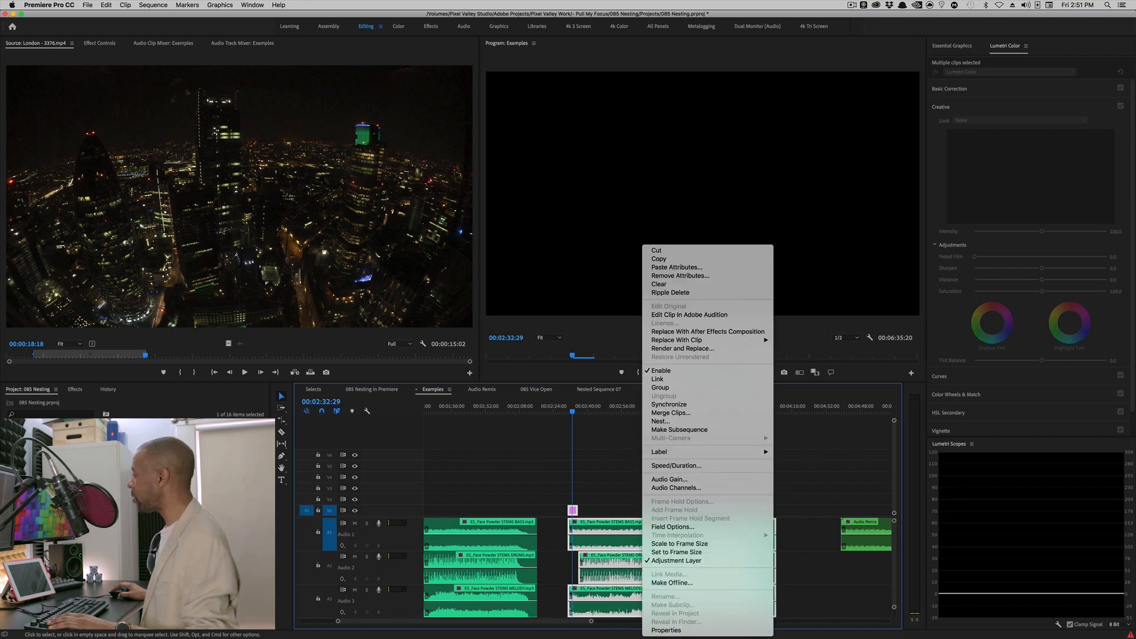
mouse_move(660, 421)
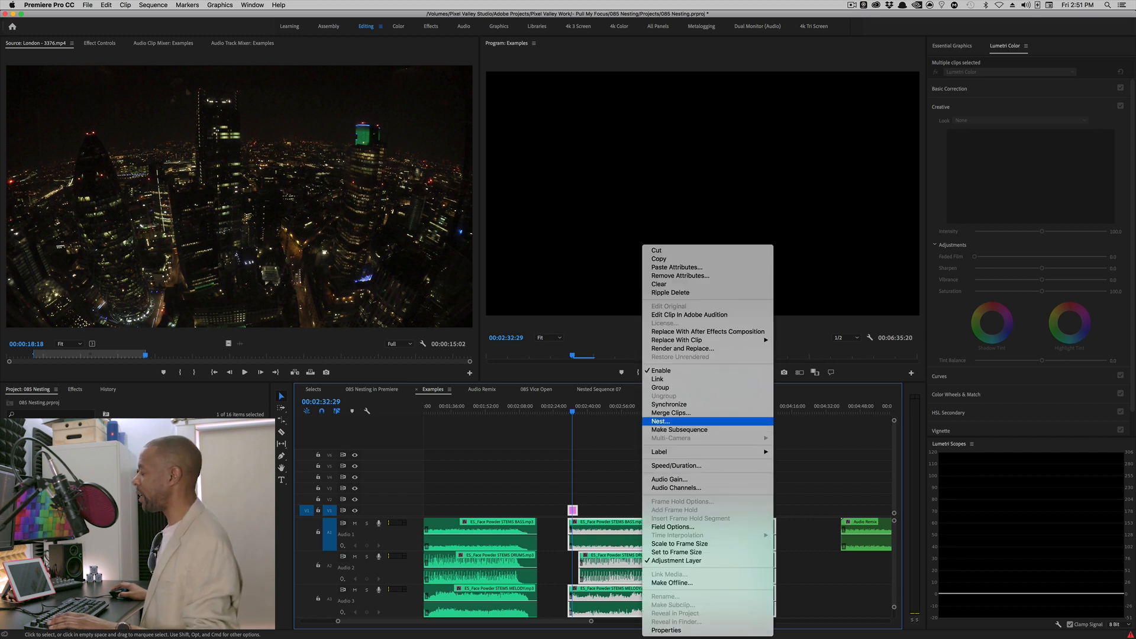
mouse_move(680, 429)
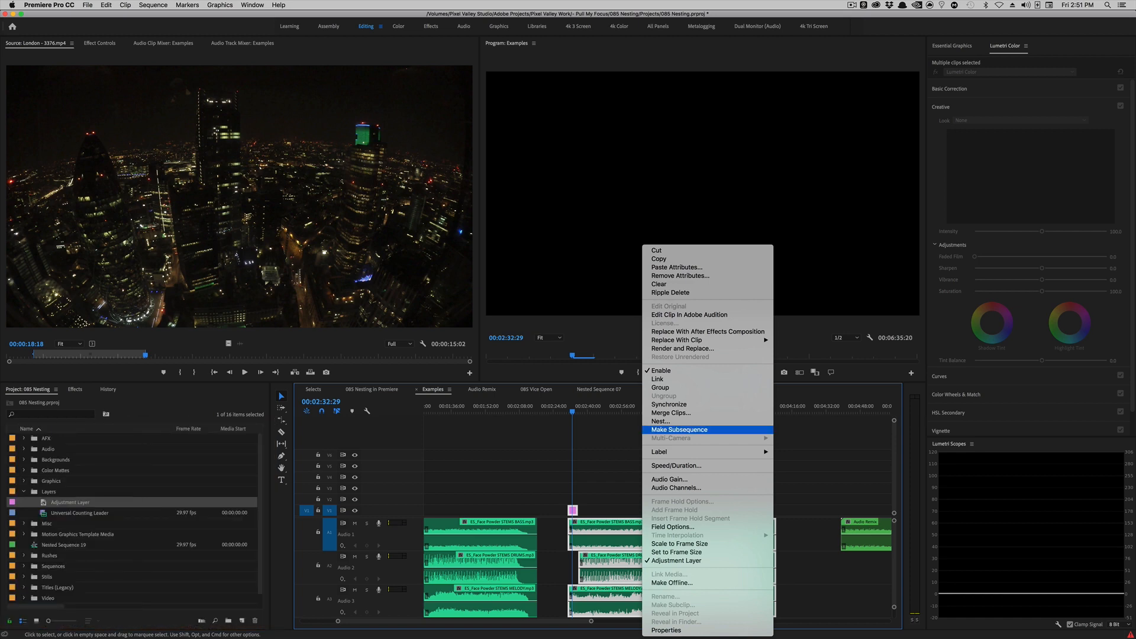
Make the stems and adjustment layer into Examples_Sub_01, open it as its own timeline, and undo the last changes
click(678, 430)
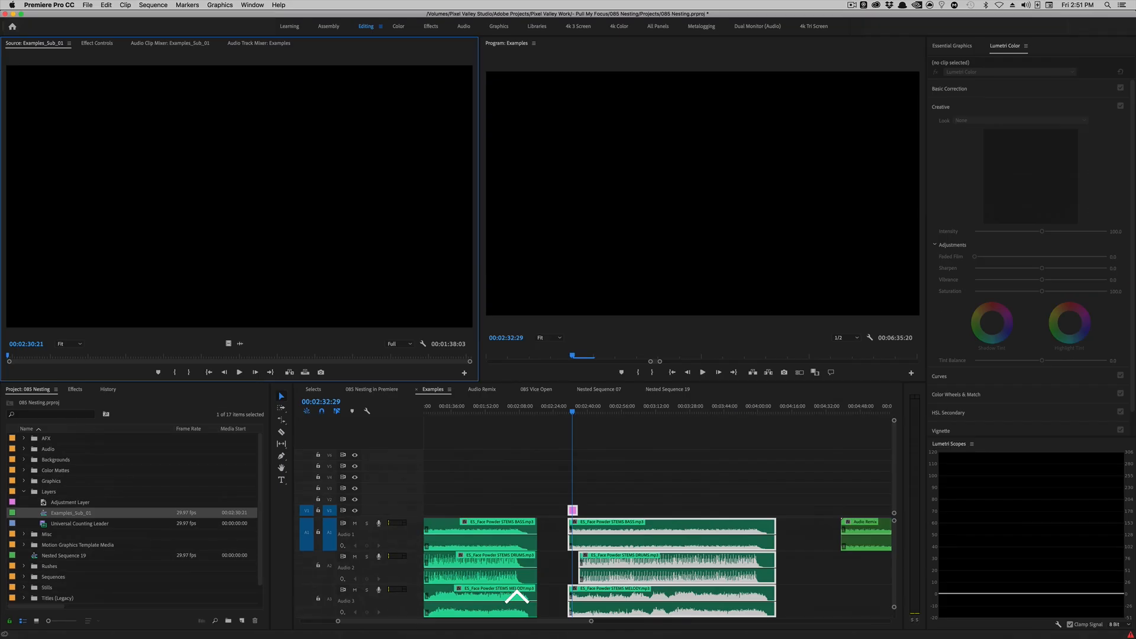
double_click(72, 513)
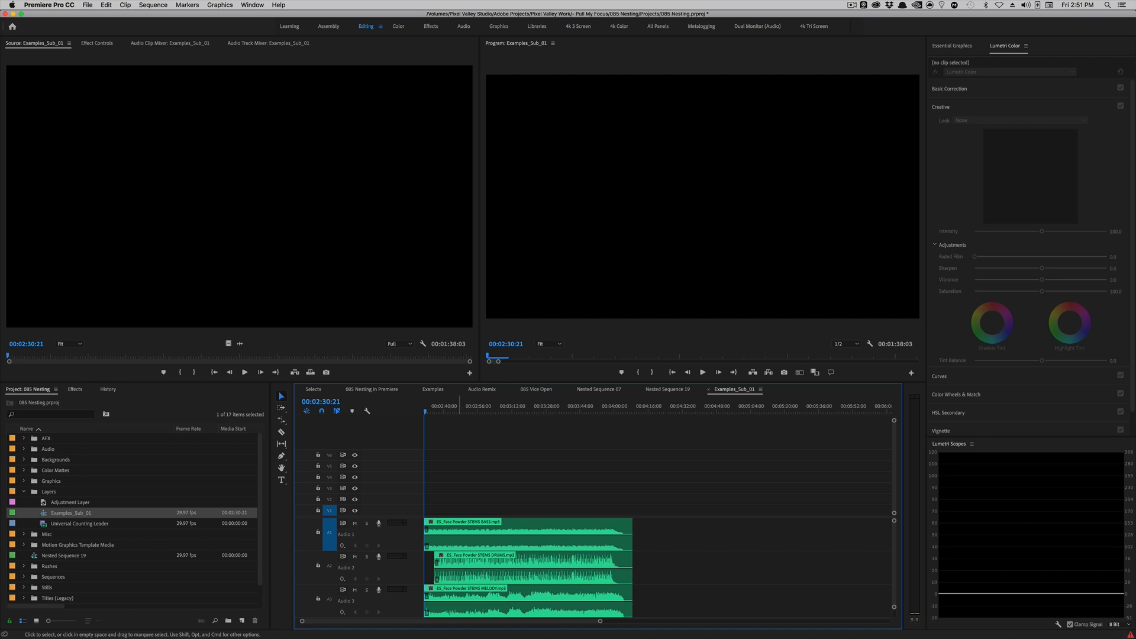
key(cmd+z)
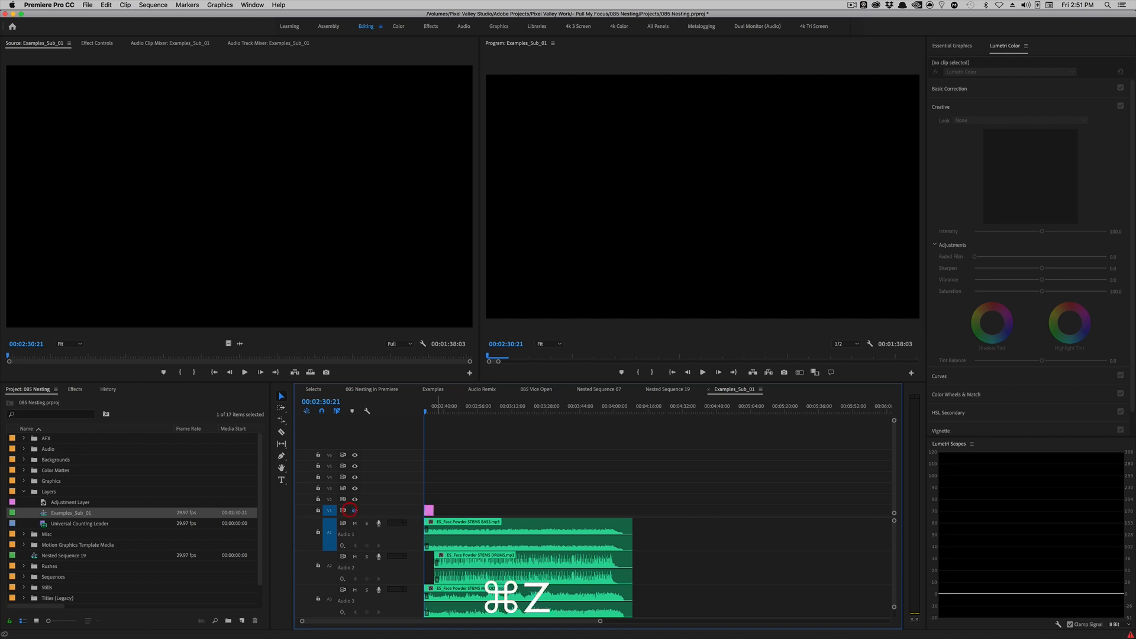
key(cmd+z)
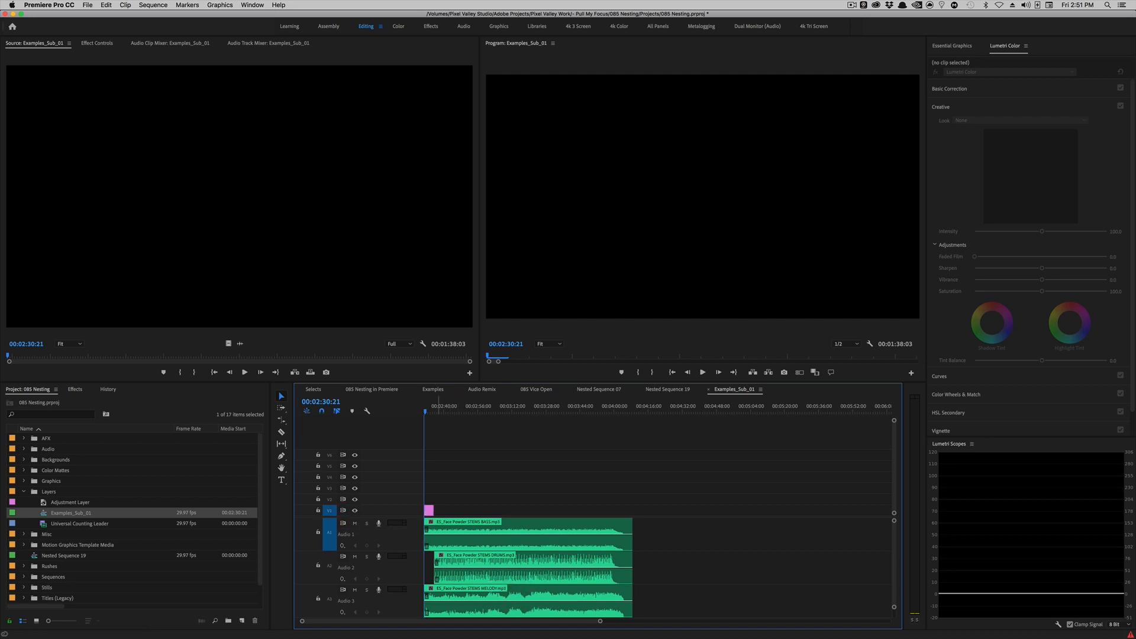